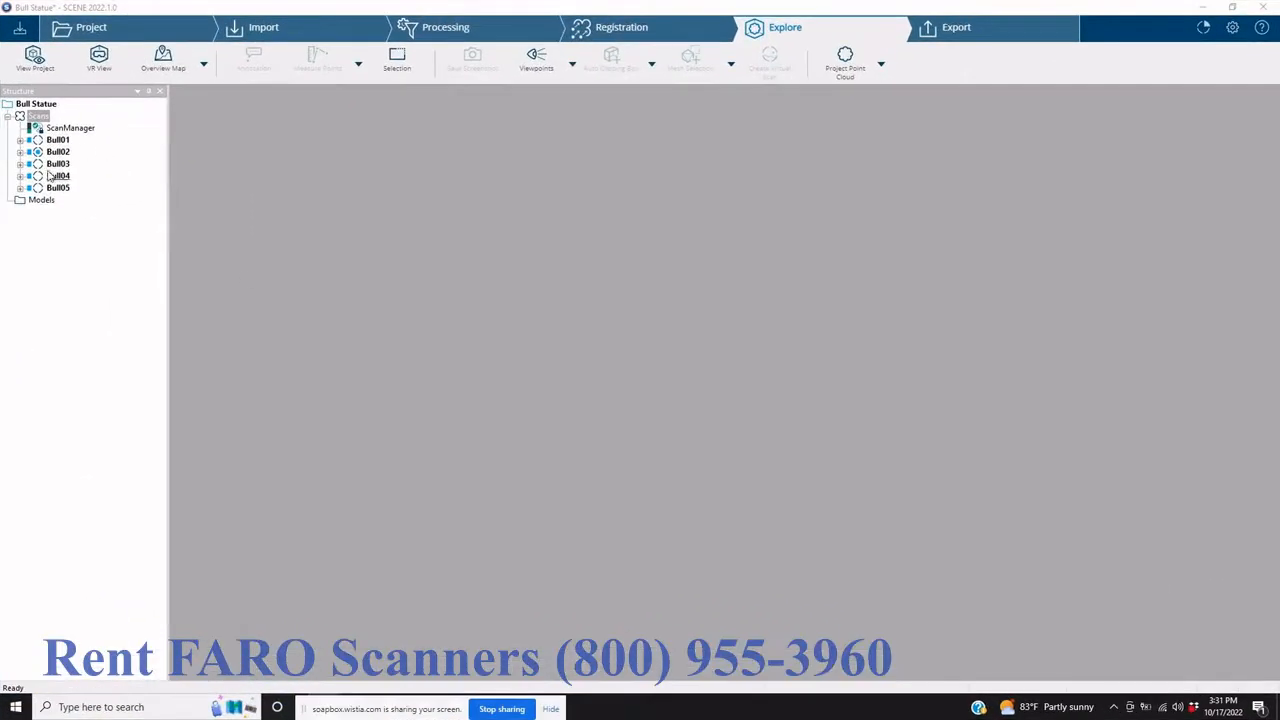
{"action": "mouse_move", "coordinate": [320, 160]}
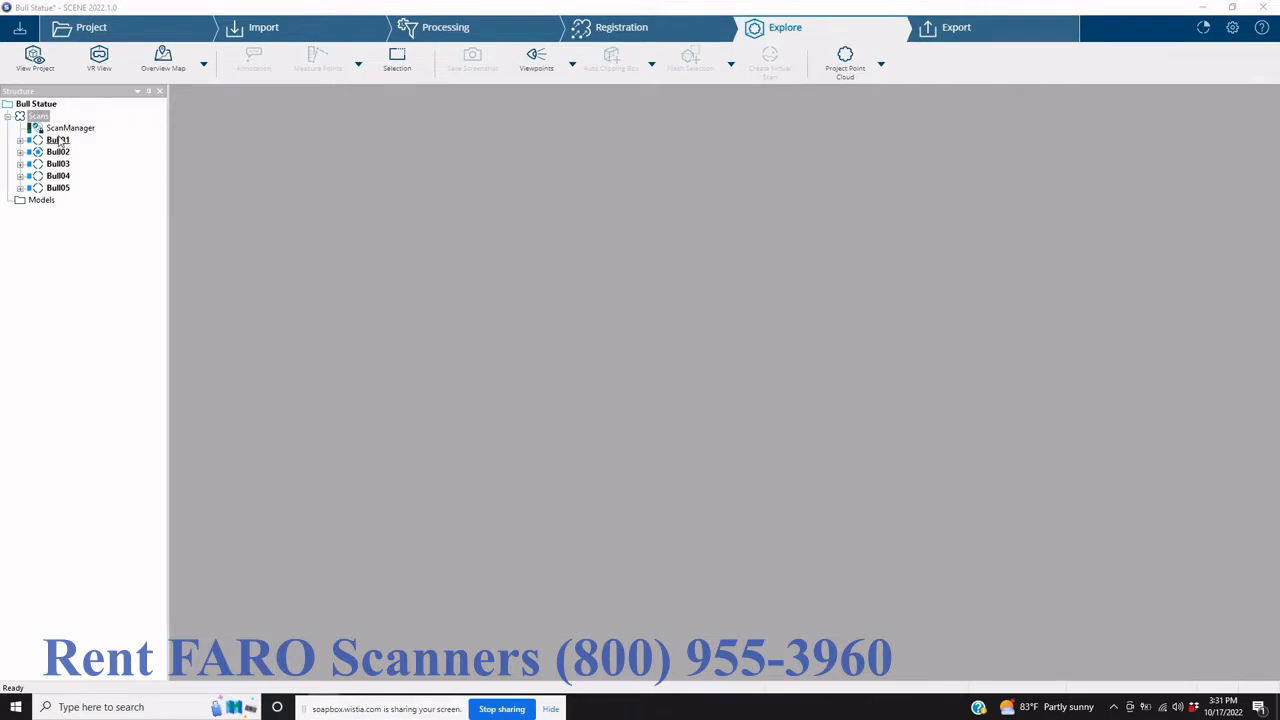
Load the Bull01 scan from the Structure tree into a scan view
{"action": "double_click", "coordinate": [55, 139]}
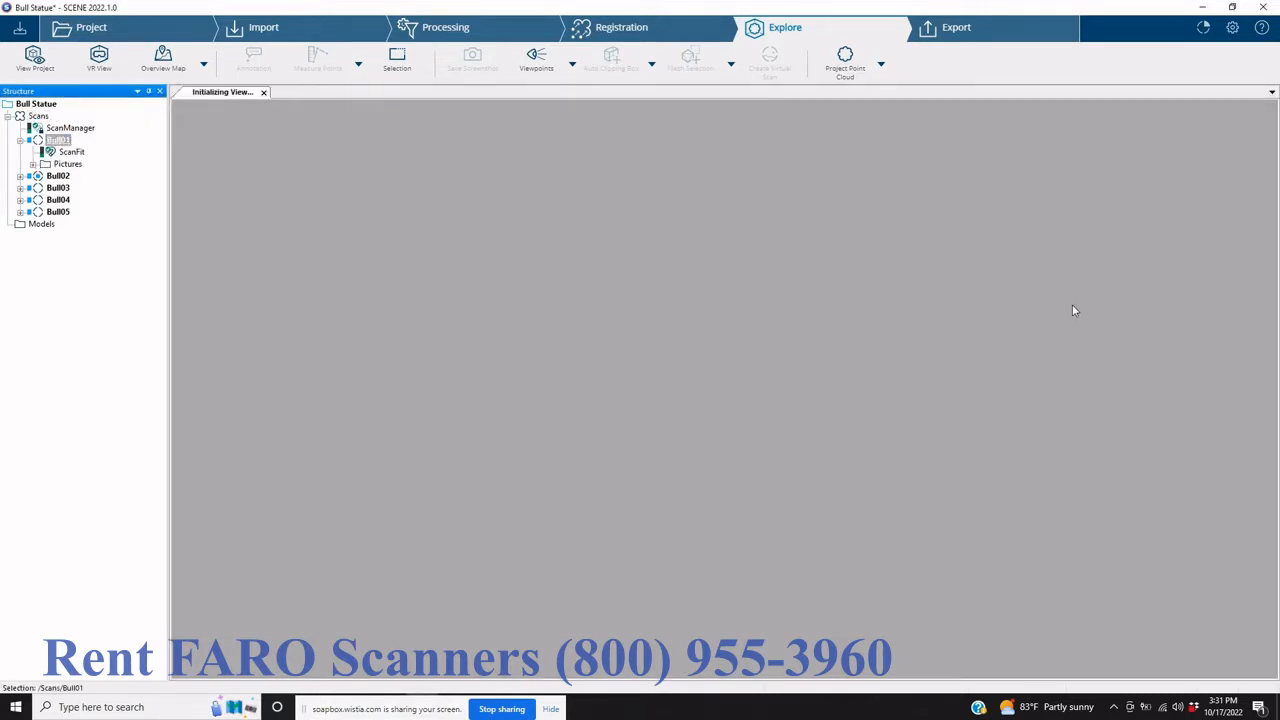
{"action": "double_click", "coordinate": [58, 139]}
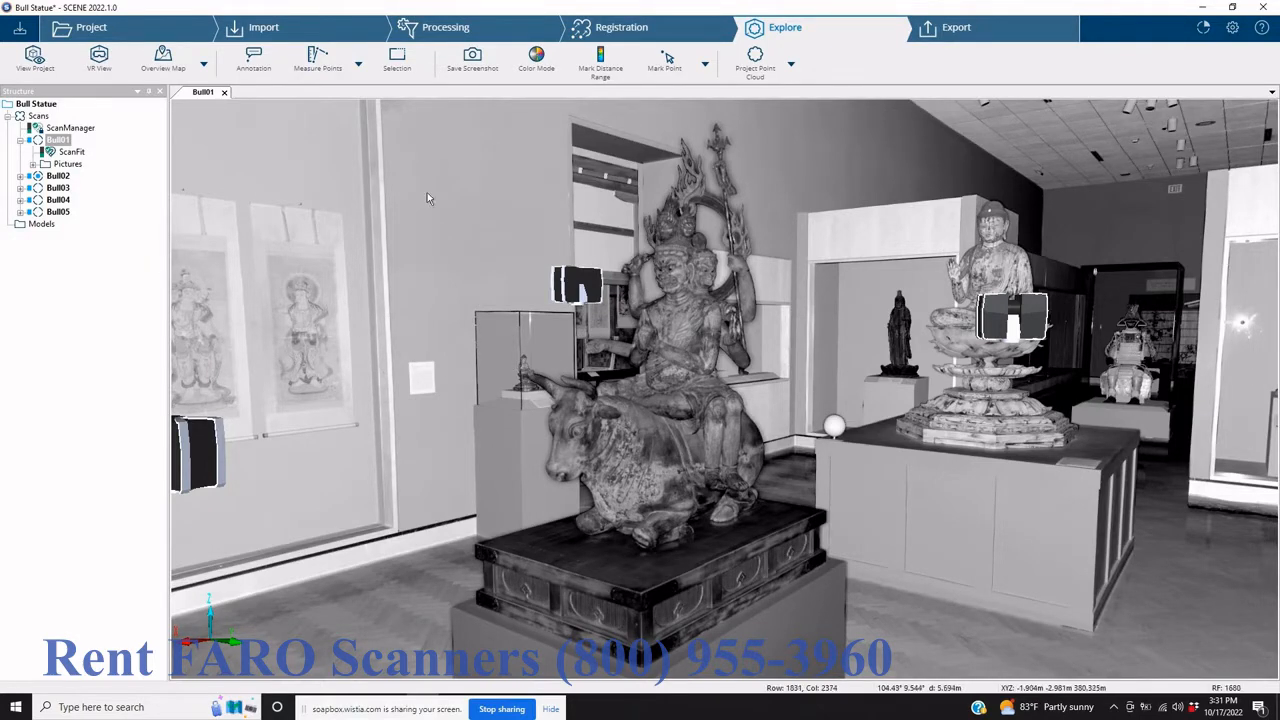
{"action": "right_click", "coordinate": [42, 122]}
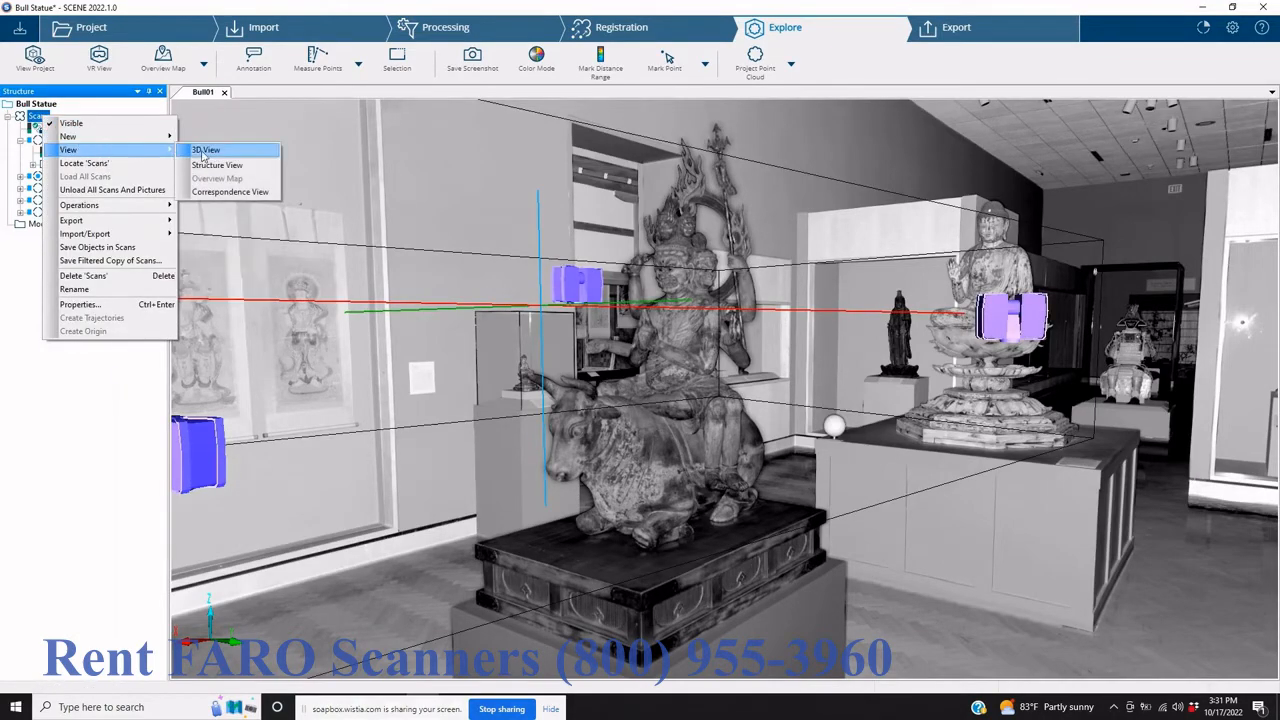
{"action": "left_click", "coordinate": [205, 149]}
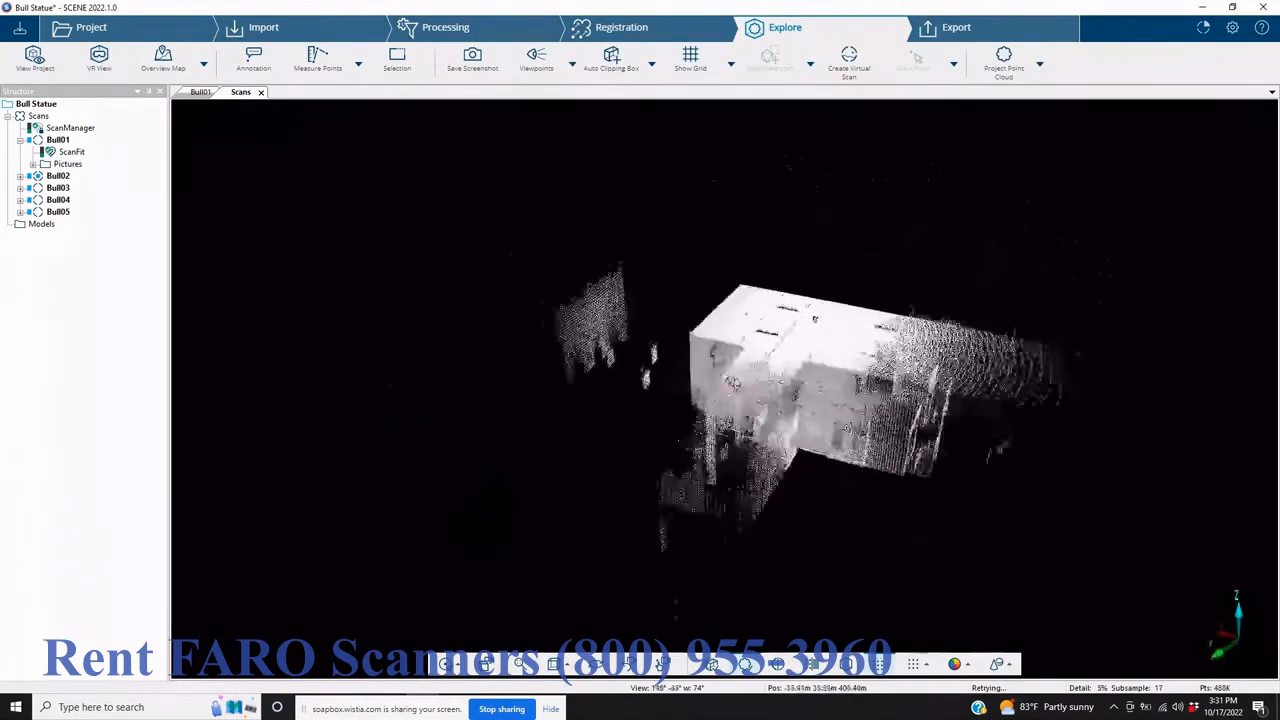
{"action": "left_click_drag", "start_coordinate": [735, 390], "coordinate": [895, 398]}
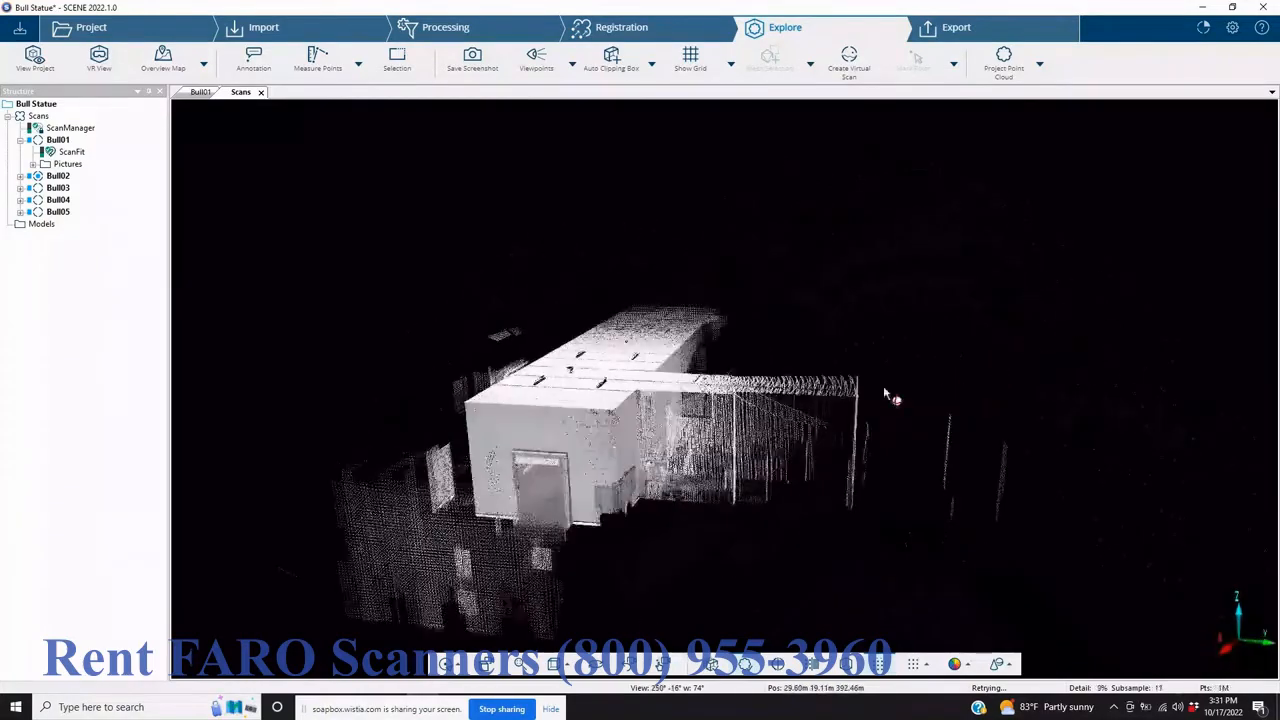
{"action": "left_click_drag", "start_coordinate": [890, 395], "coordinate": [865, 438]}
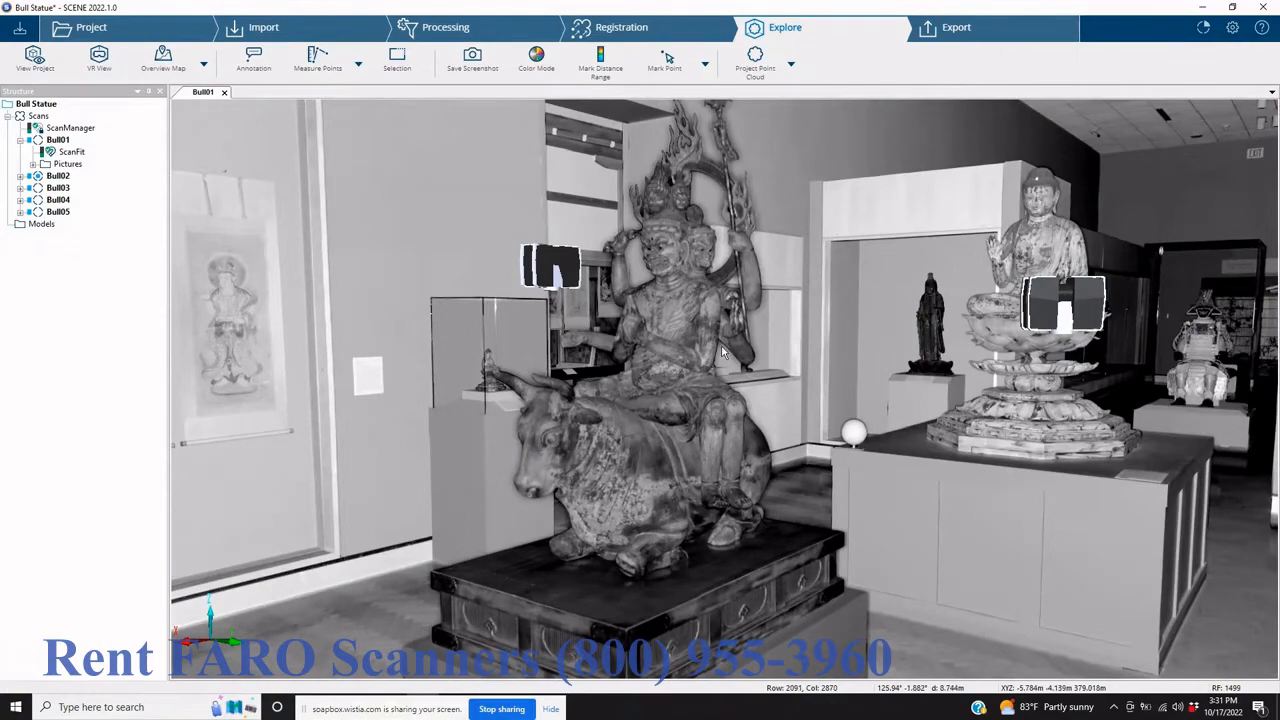
{"action": "left_click_drag", "start_coordinate": [720, 350], "coordinate": [765, 420]}
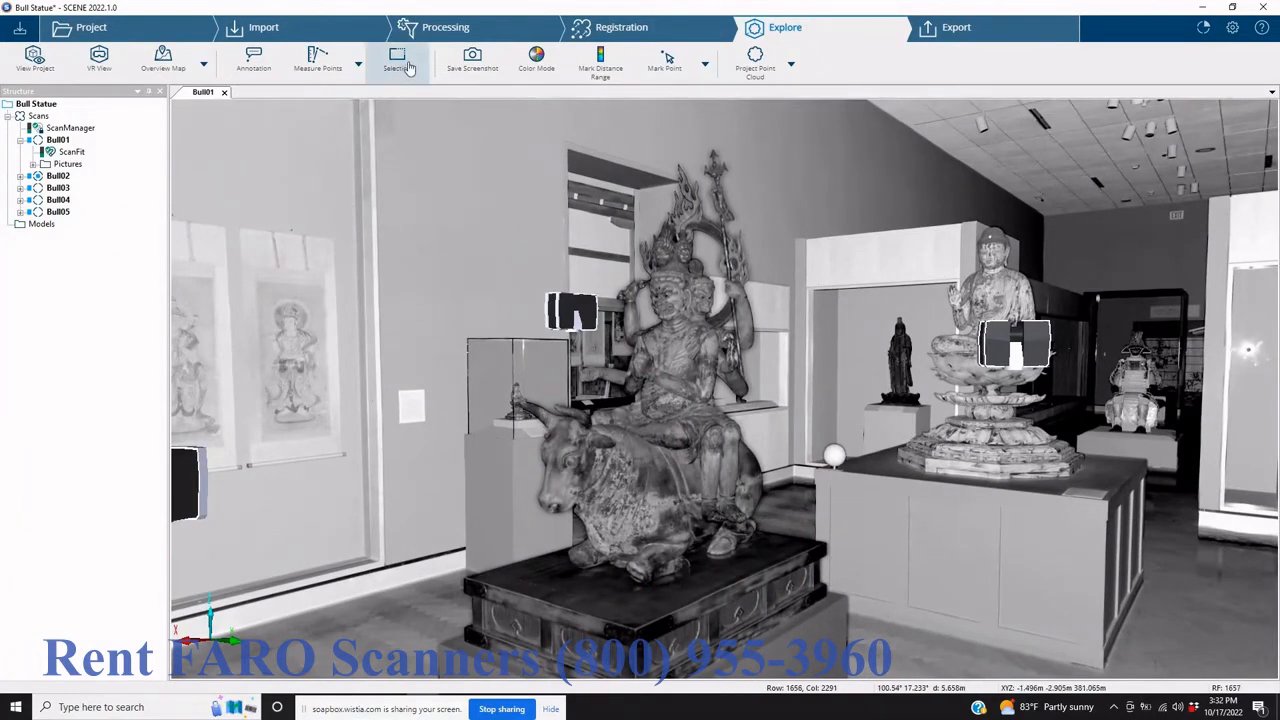
Turn on the point selection tools over the Bull01 scan view
{"action": "left_click", "coordinate": [397, 52]}
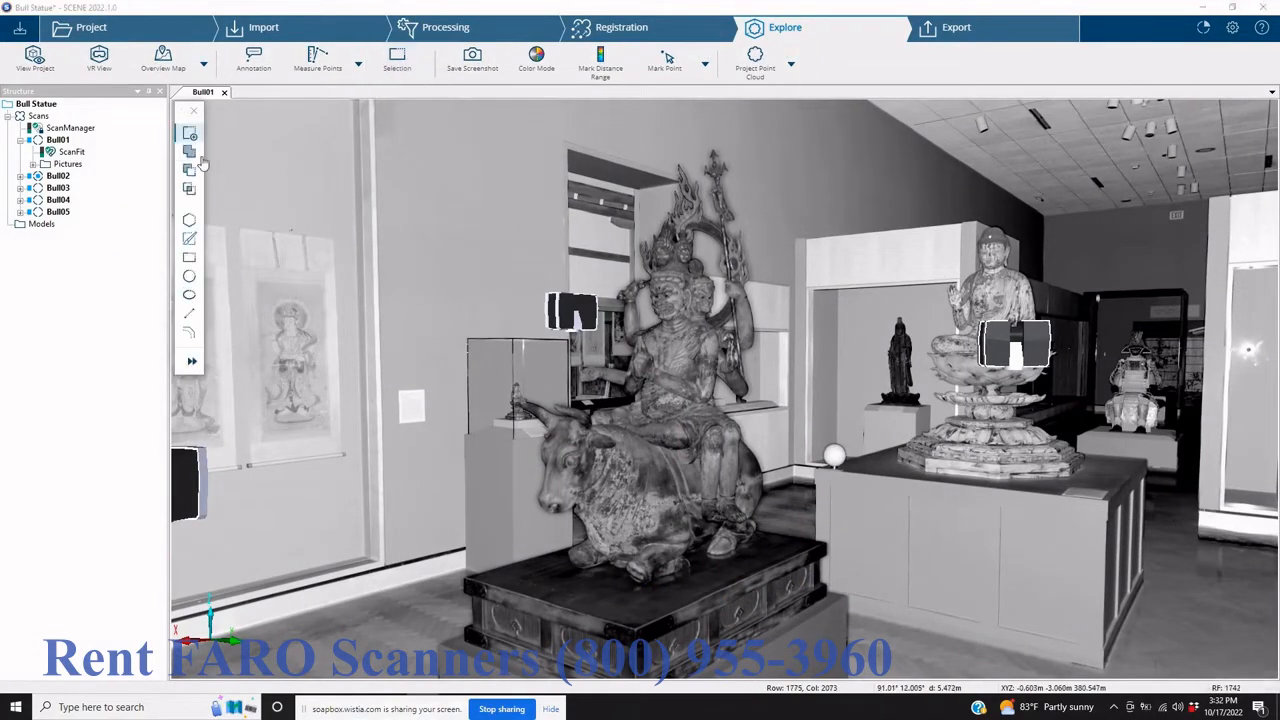
{"action": "mouse_move", "coordinate": [189, 219]}
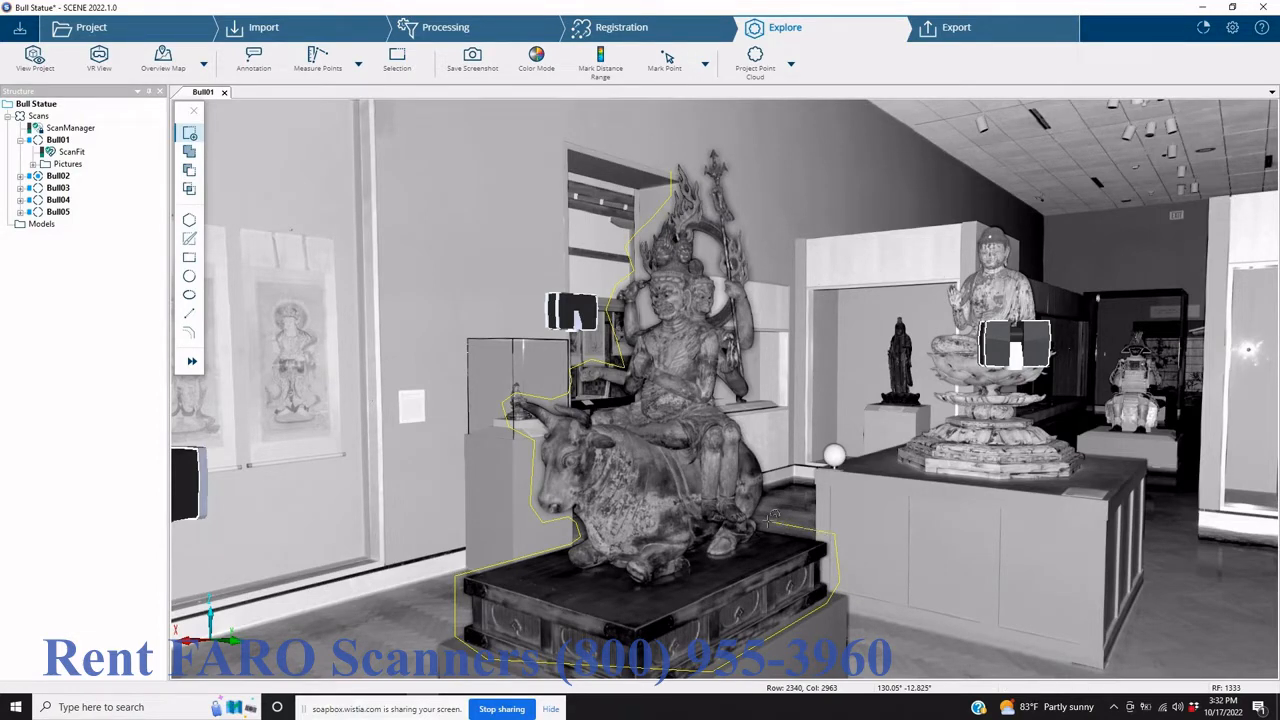
{"action": "mouse_move", "coordinate": [758, 445]}
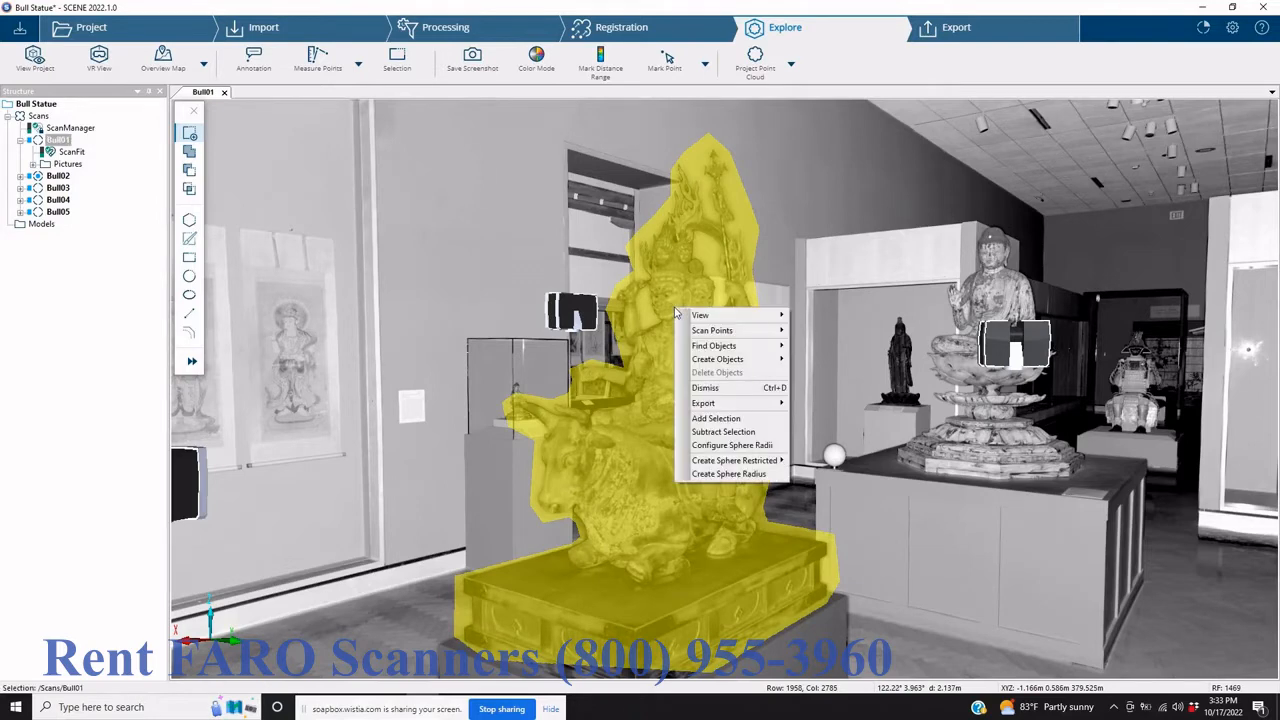
{"action": "mouse_move", "coordinate": [715, 330]}
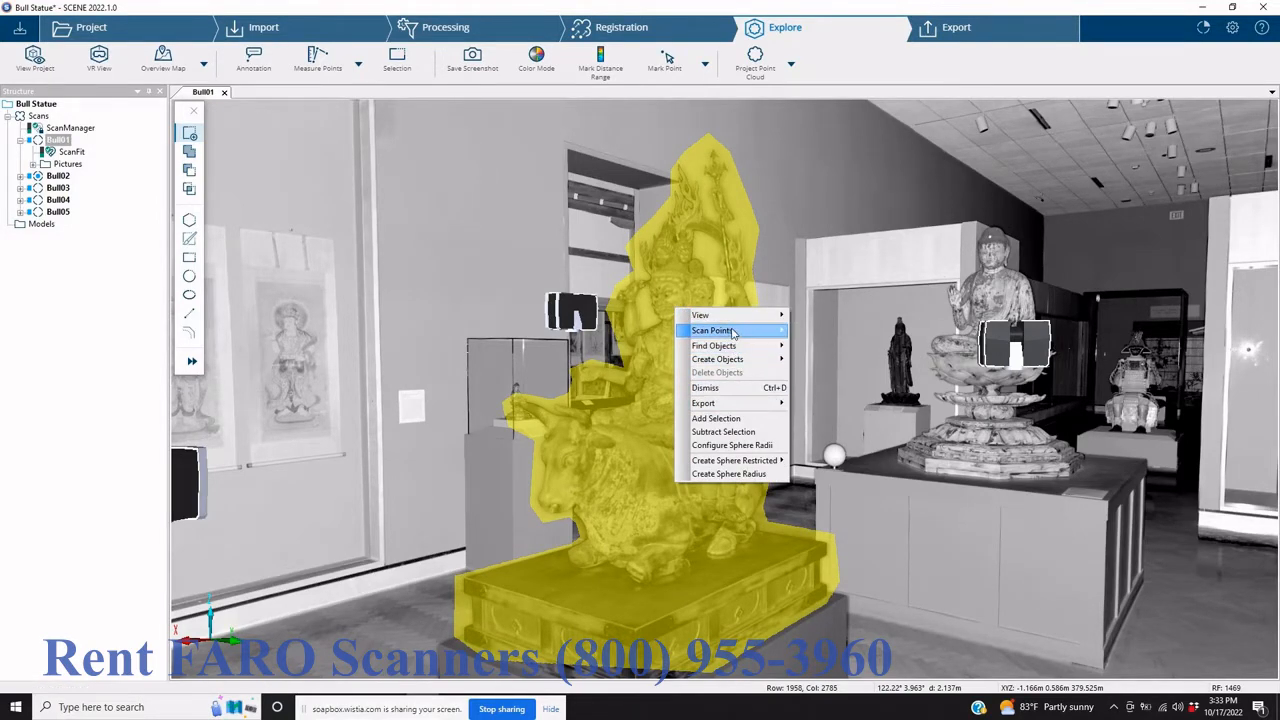
{"action": "mouse_move", "coordinate": [714, 330]}
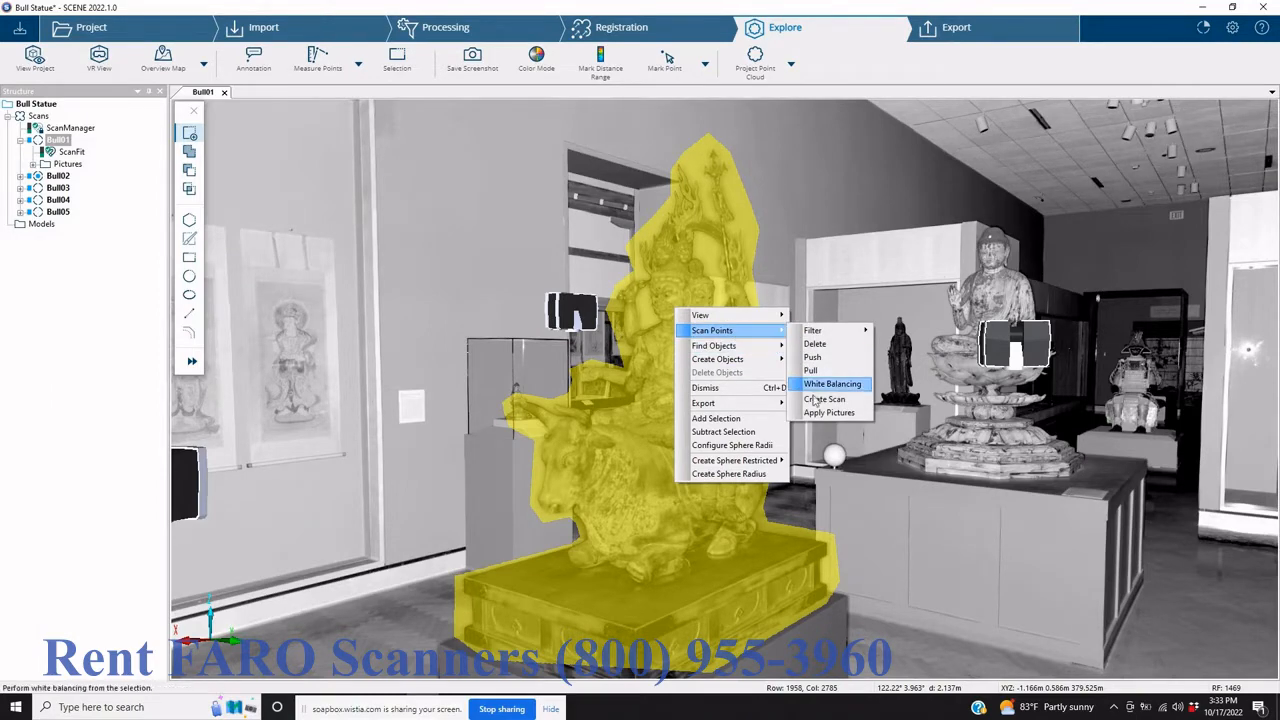
{"action": "mouse_move", "coordinate": [826, 398]}
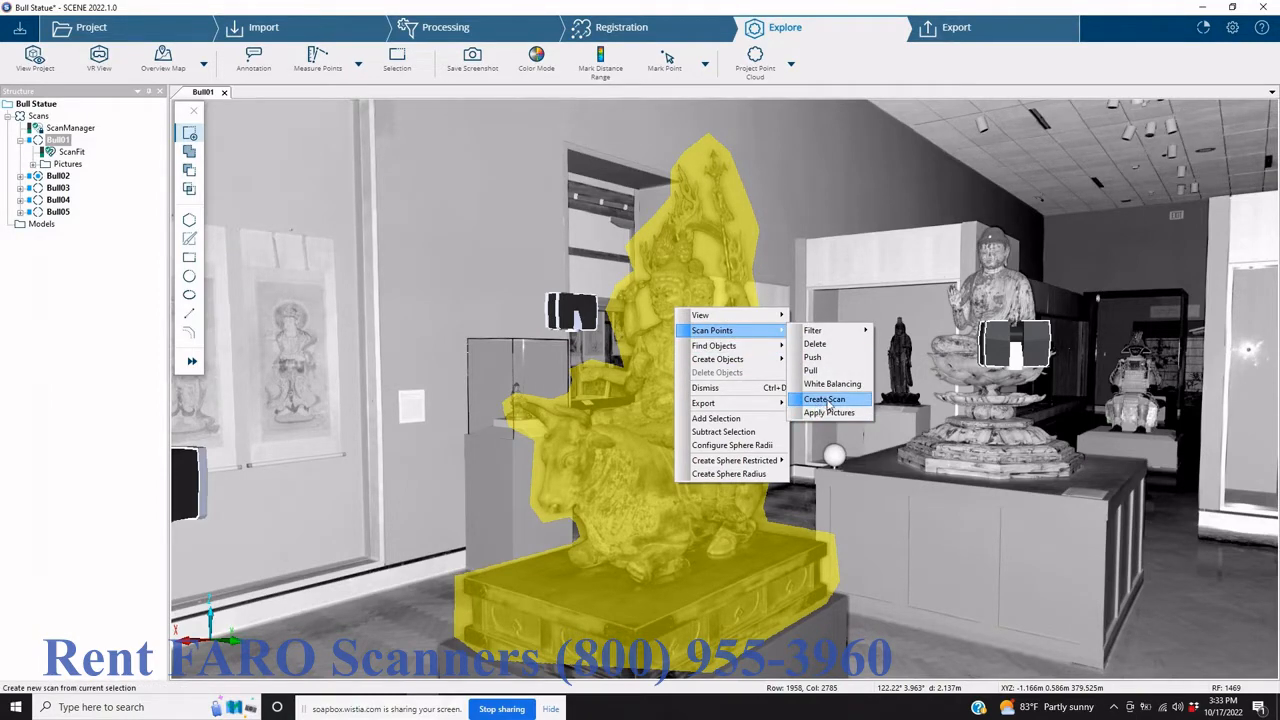
Create the new scan Bull01.1 from the selected statue points
{"action": "left_click", "coordinate": [825, 398]}
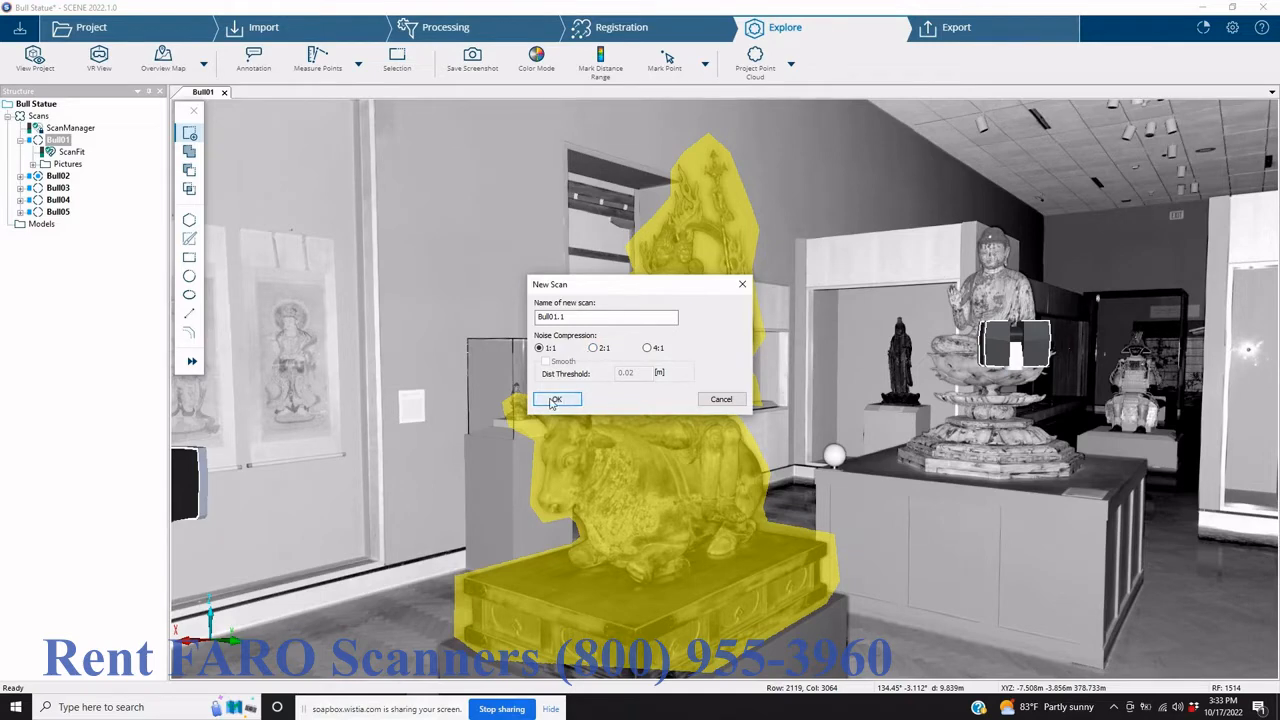
{"action": "left_click", "coordinate": [558, 399]}
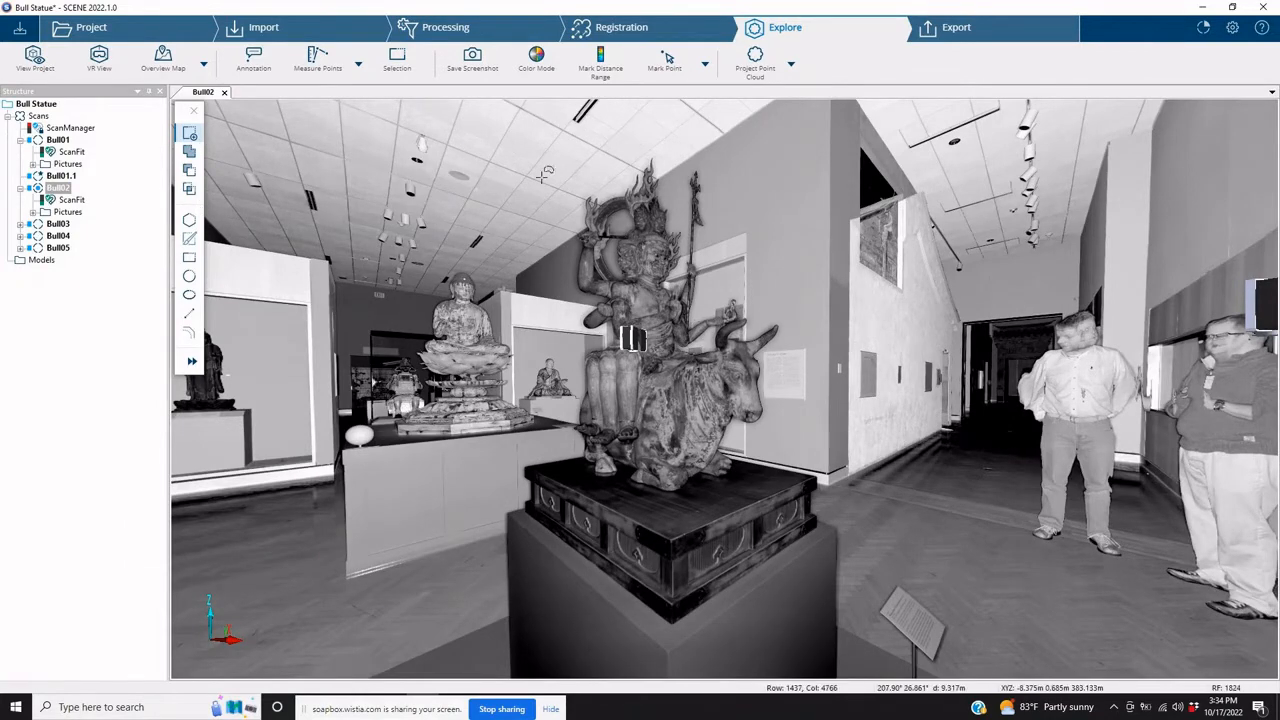
Confirm the cleaned Bull03.1 and Bull04.1 scans and outline the statue in Bull05
{"action": "left_click_drag", "start_coordinate": [580, 185], "coordinate": [640, 600]}
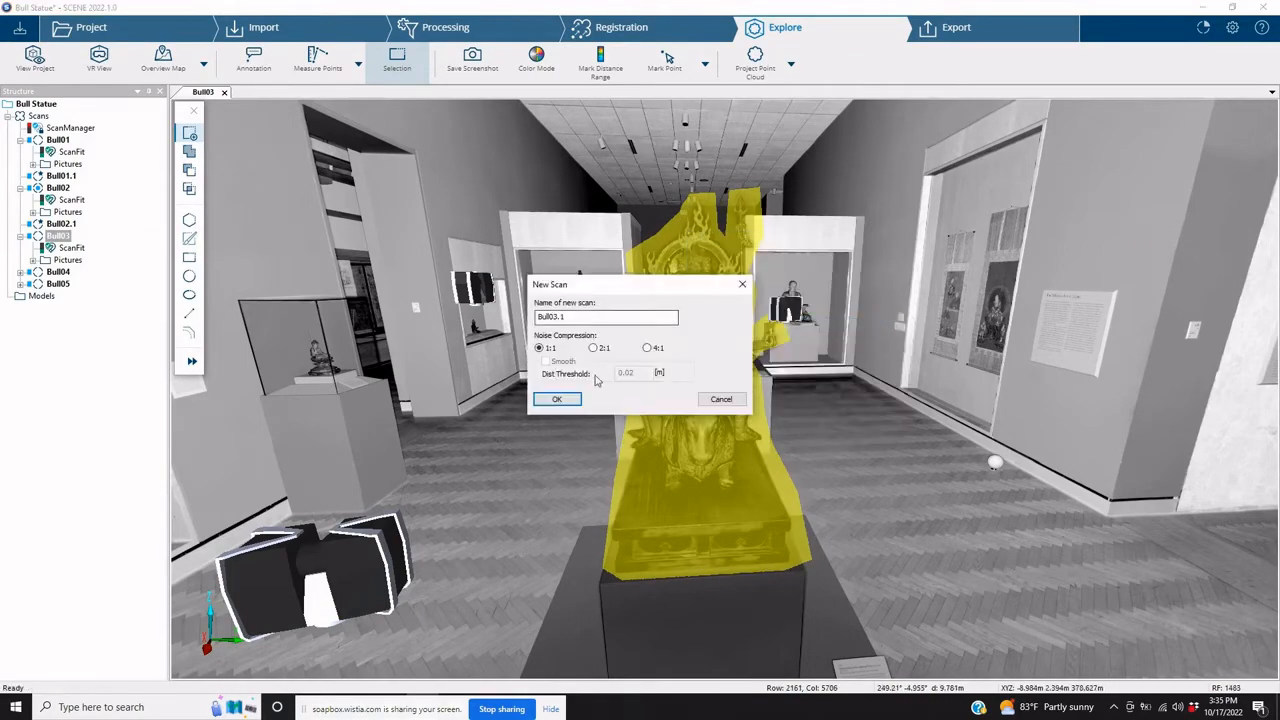
{"action": "left_click", "coordinate": [557, 399]}
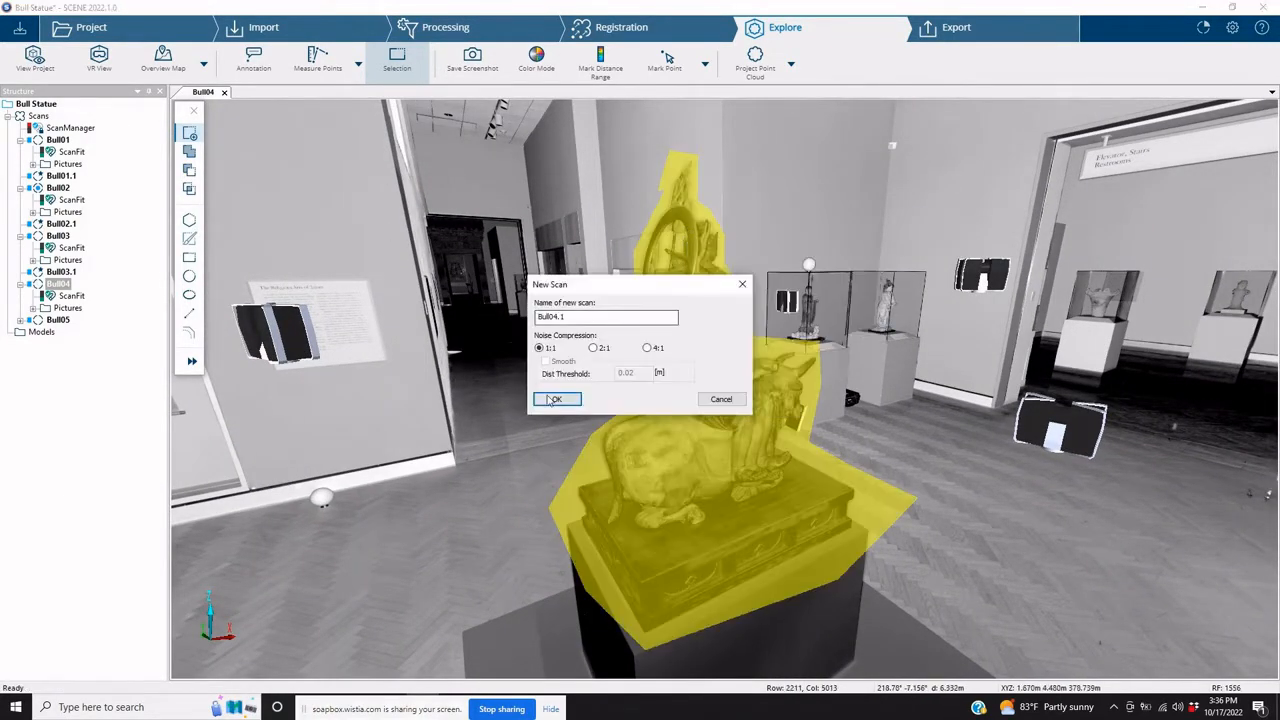
{"action": "left_click", "coordinate": [556, 399]}
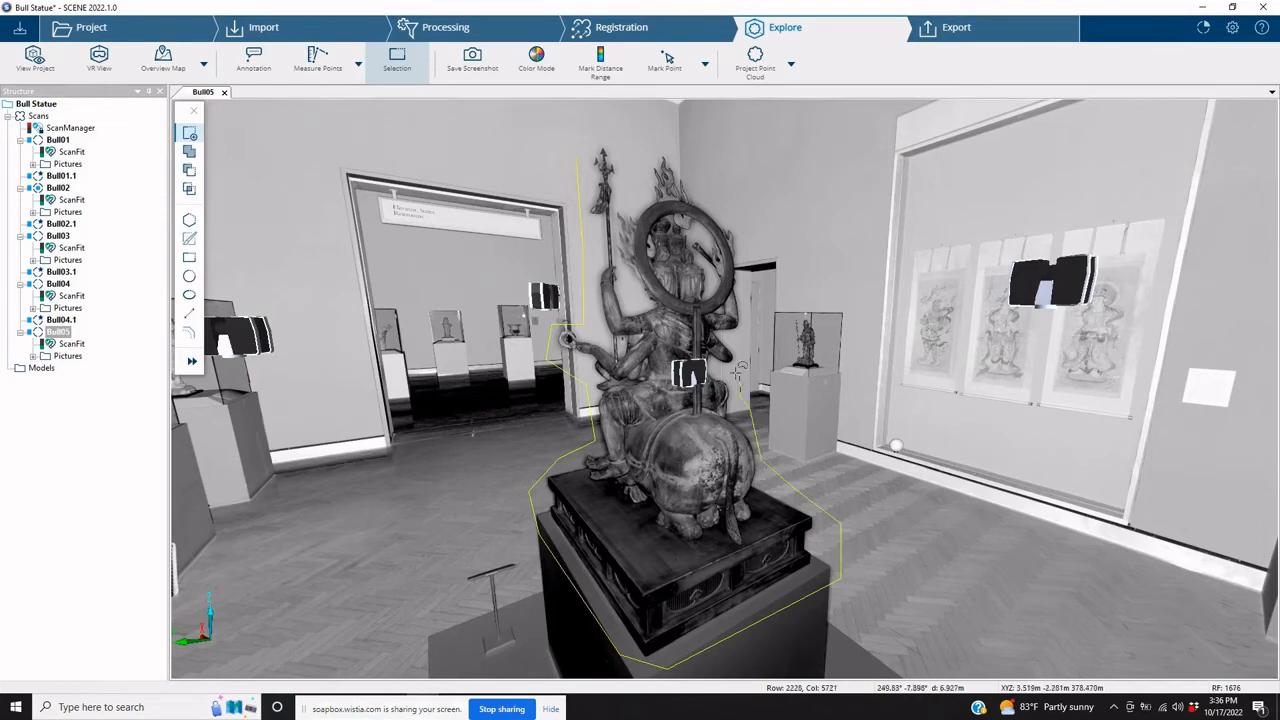
{"action": "right_click", "coordinate": [680, 350]}
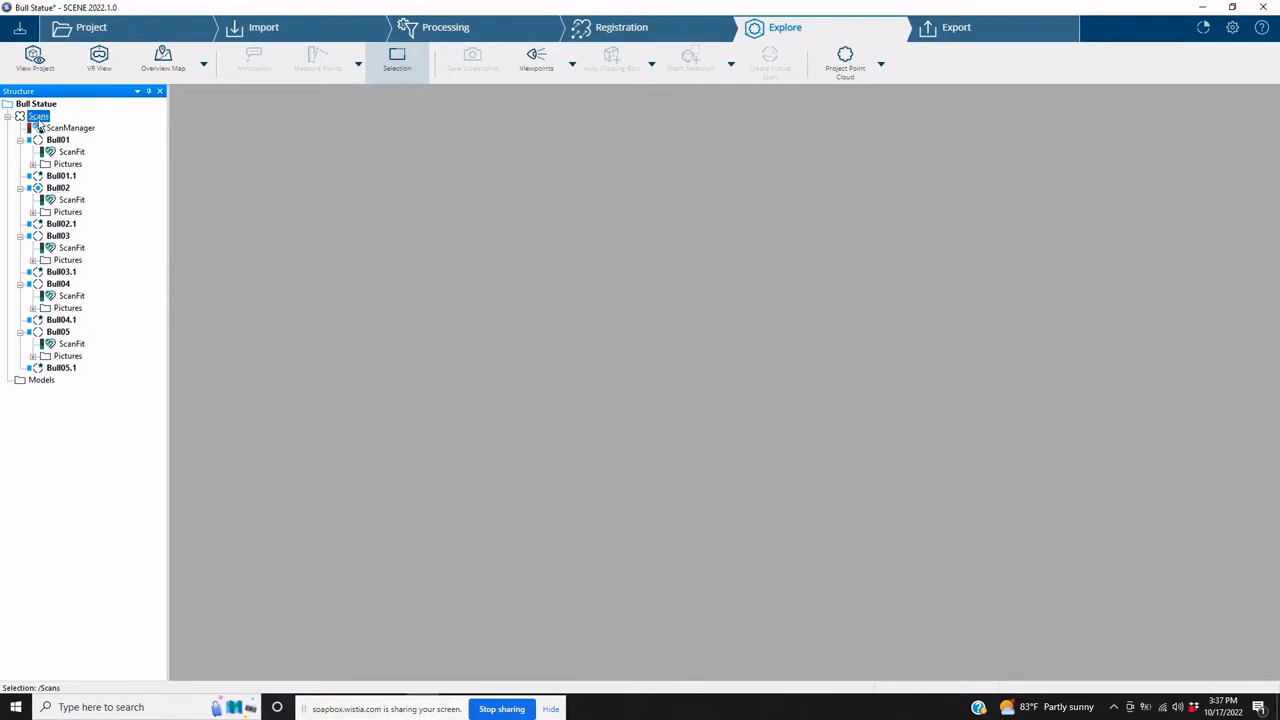
Add a new cluster under Scans named BullAlone
{"action": "right_click", "coordinate": [38, 116]}
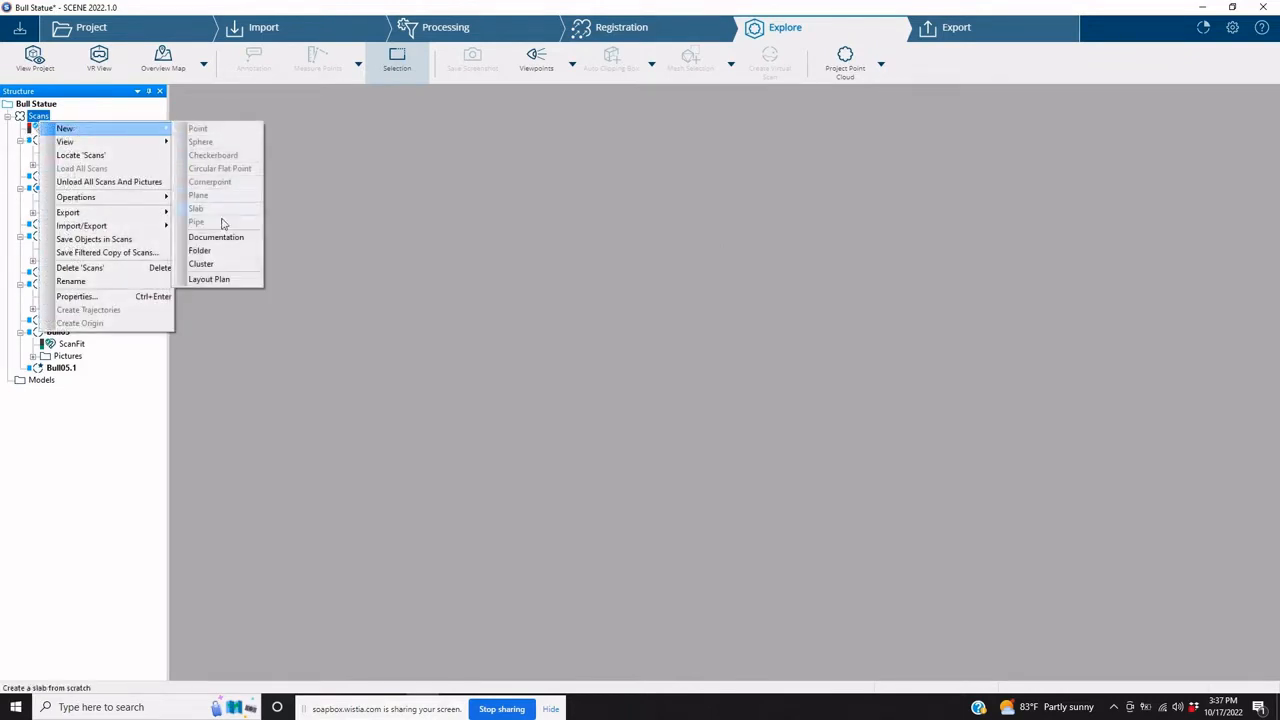
{"action": "left_click", "coordinate": [76, 296]}
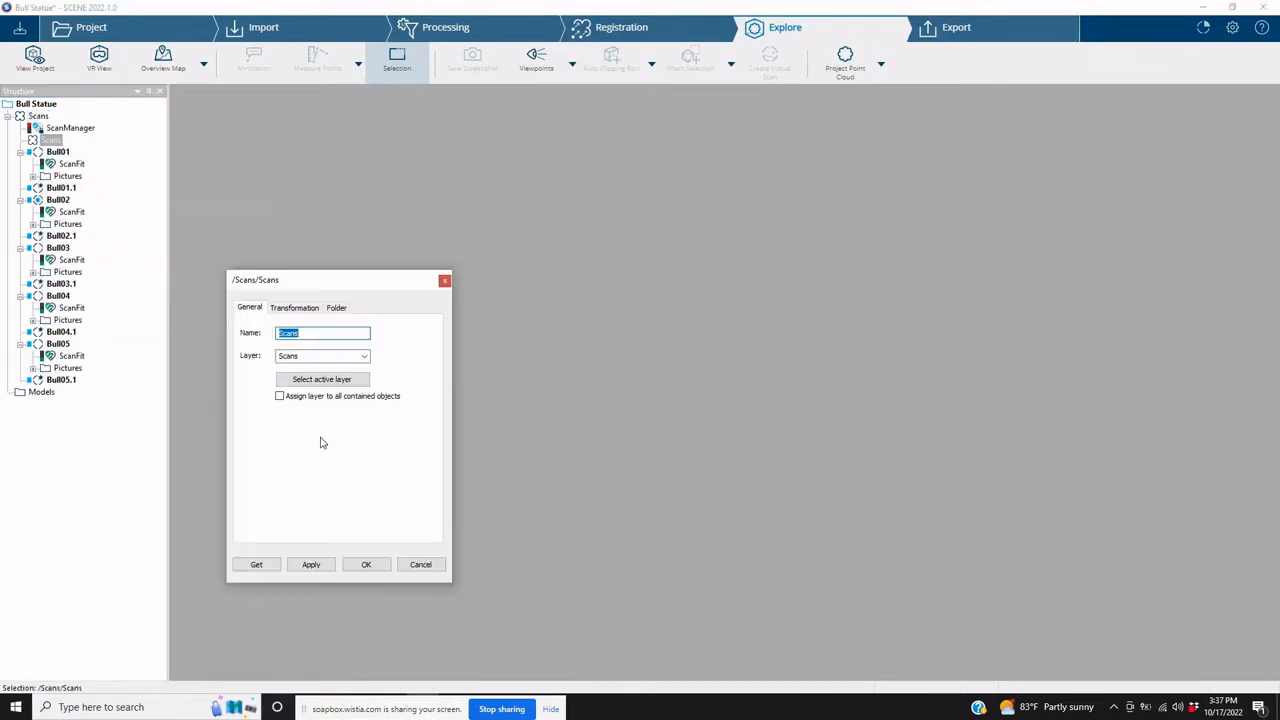
{"action": "mouse_move", "coordinate": [354, 418]}
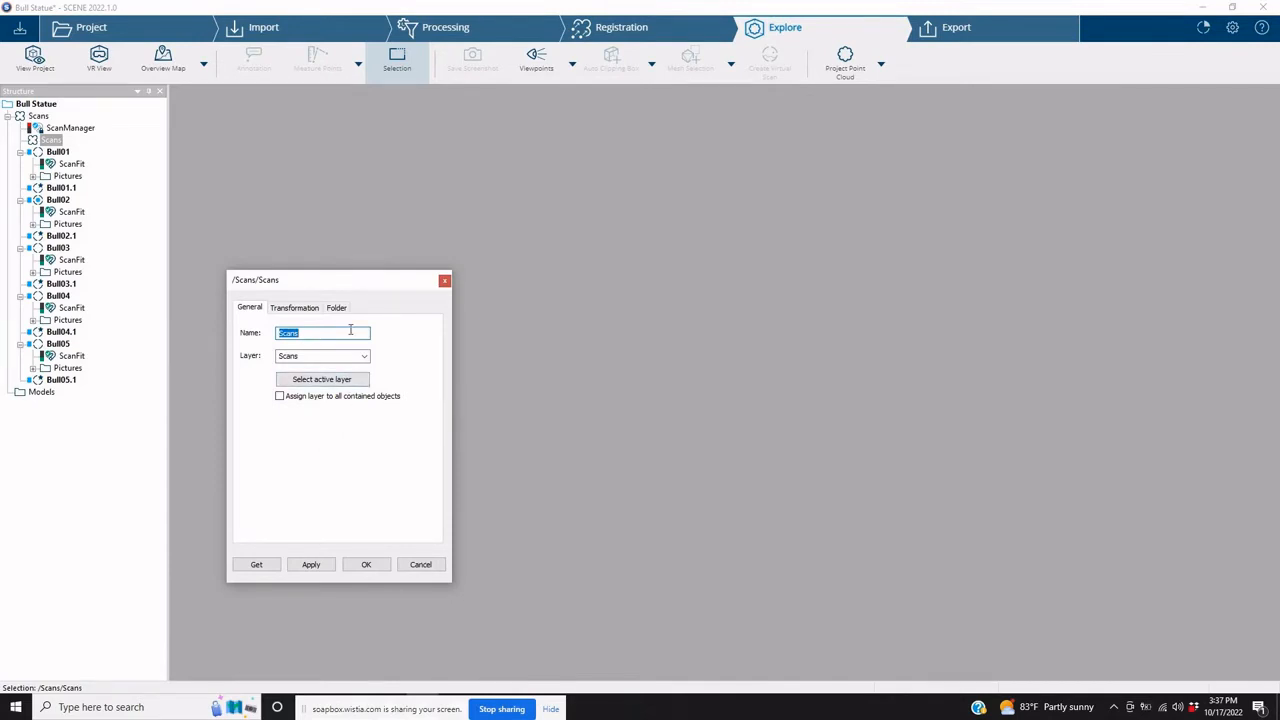
{"action": "type", "text": "S"}
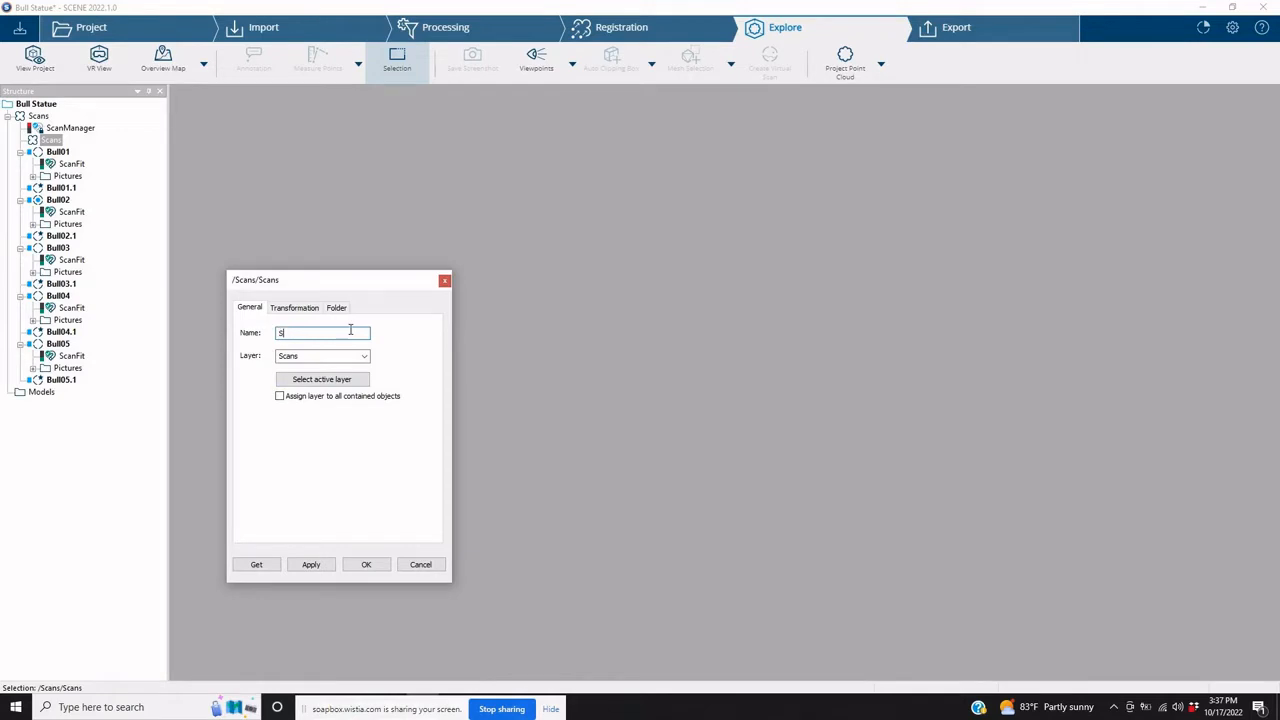
{"action": "type", "text": "Bull"}
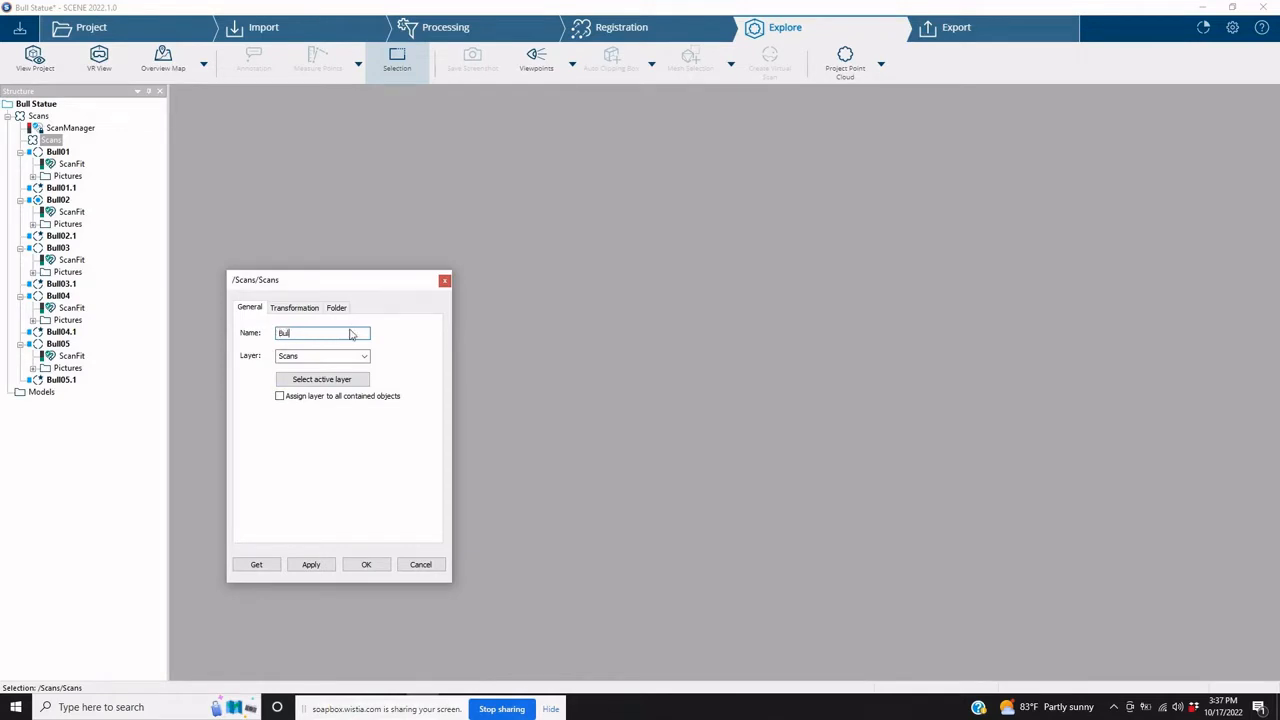
{"action": "left_click", "coordinate": [366, 564]}
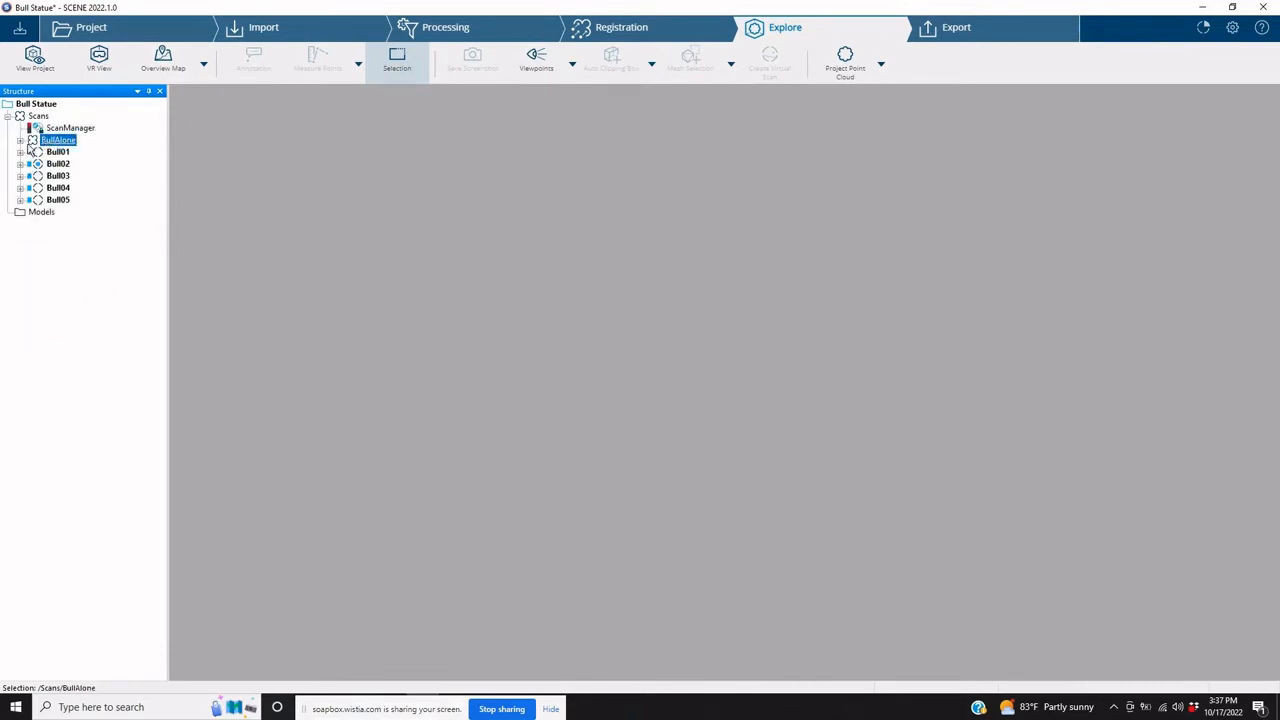
Expand BullAlone to list Bull01.1–Bull05.1, briefly viewing them in Correspondence View
{"action": "left_click", "coordinate": [24, 141]}
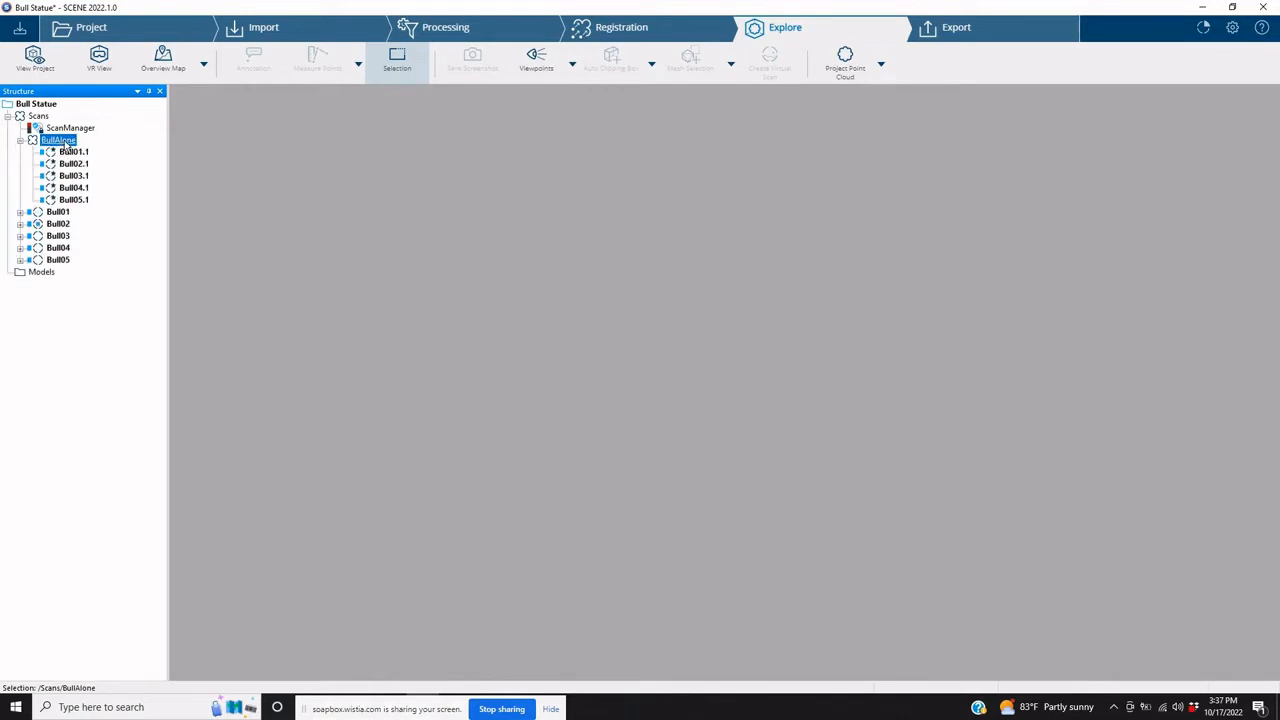
{"action": "right_click", "coordinate": [62, 143]}
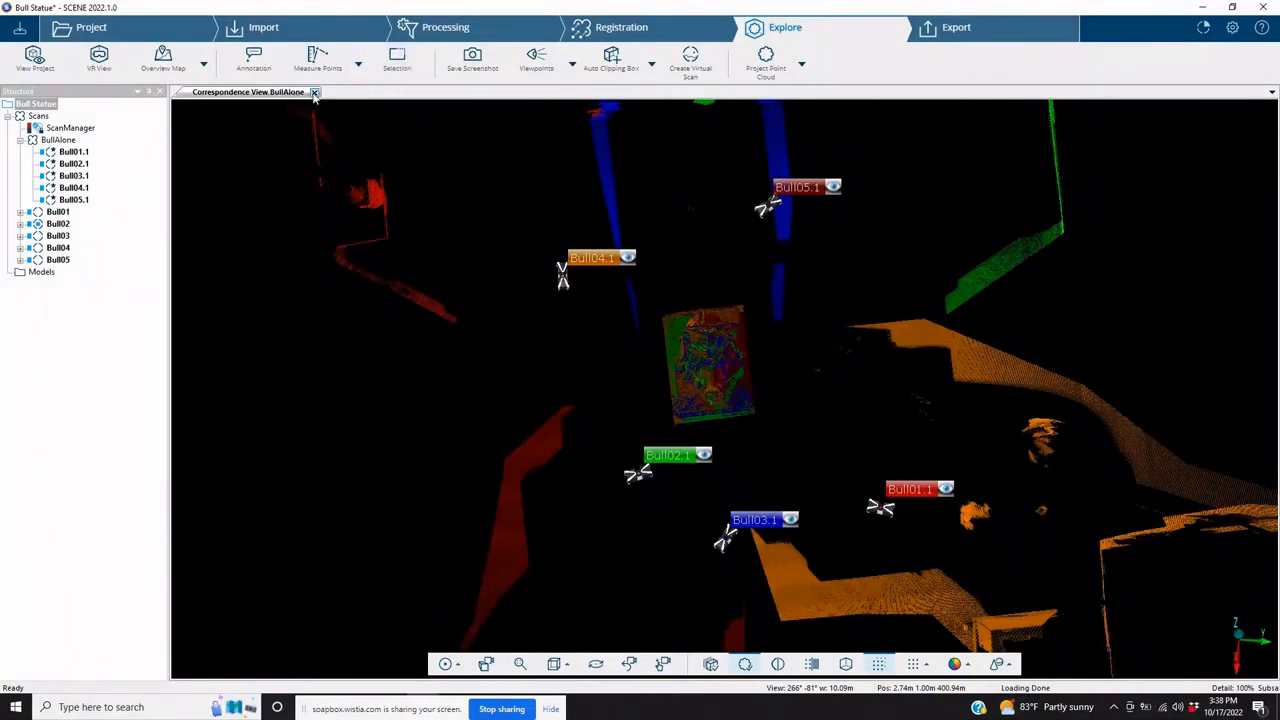
{"action": "left_click", "coordinate": [315, 93]}
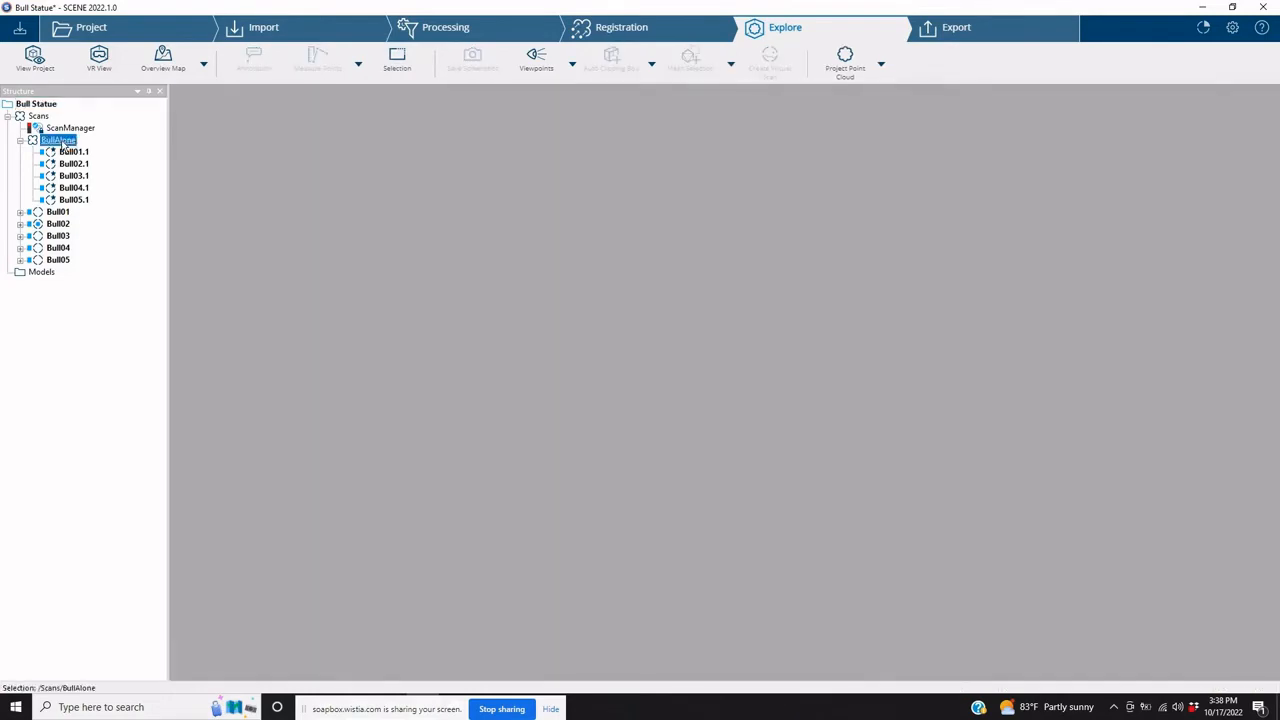
Show the BullAlone cluster in 3D View, orbited to look down on the statue
{"action": "right_click", "coordinate": [62, 143]}
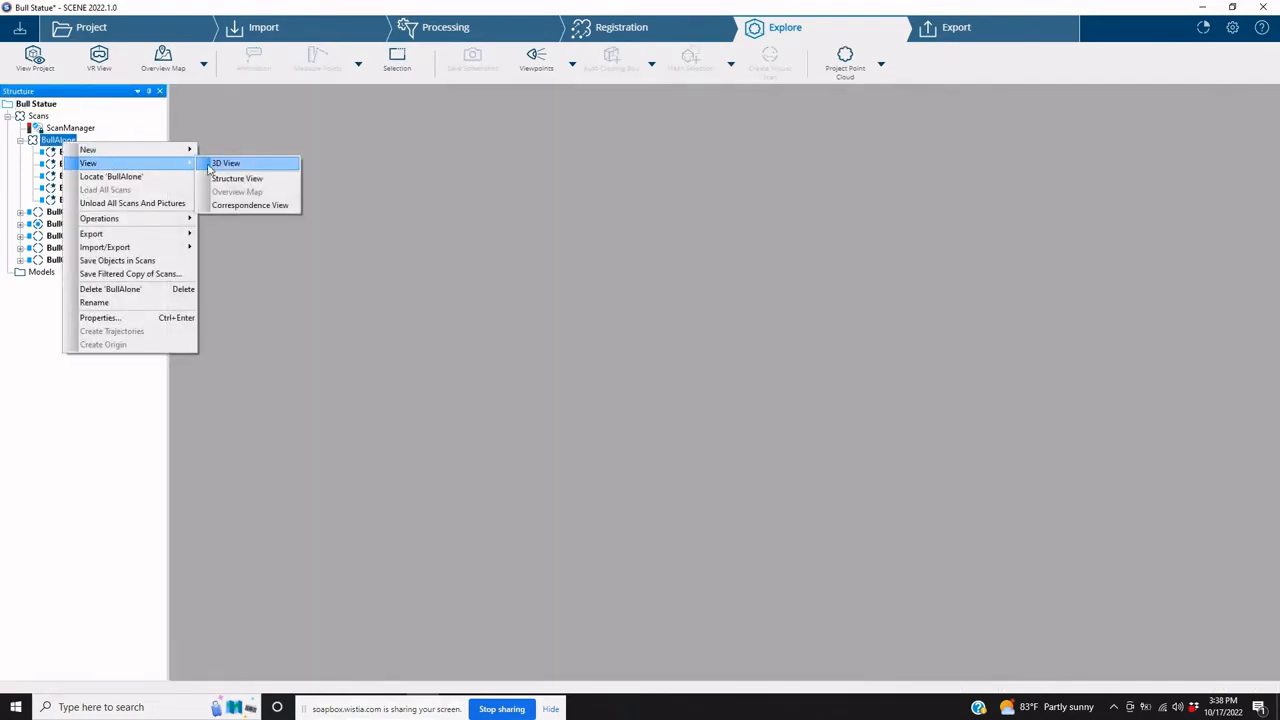
{"action": "left_click", "coordinate": [227, 163]}
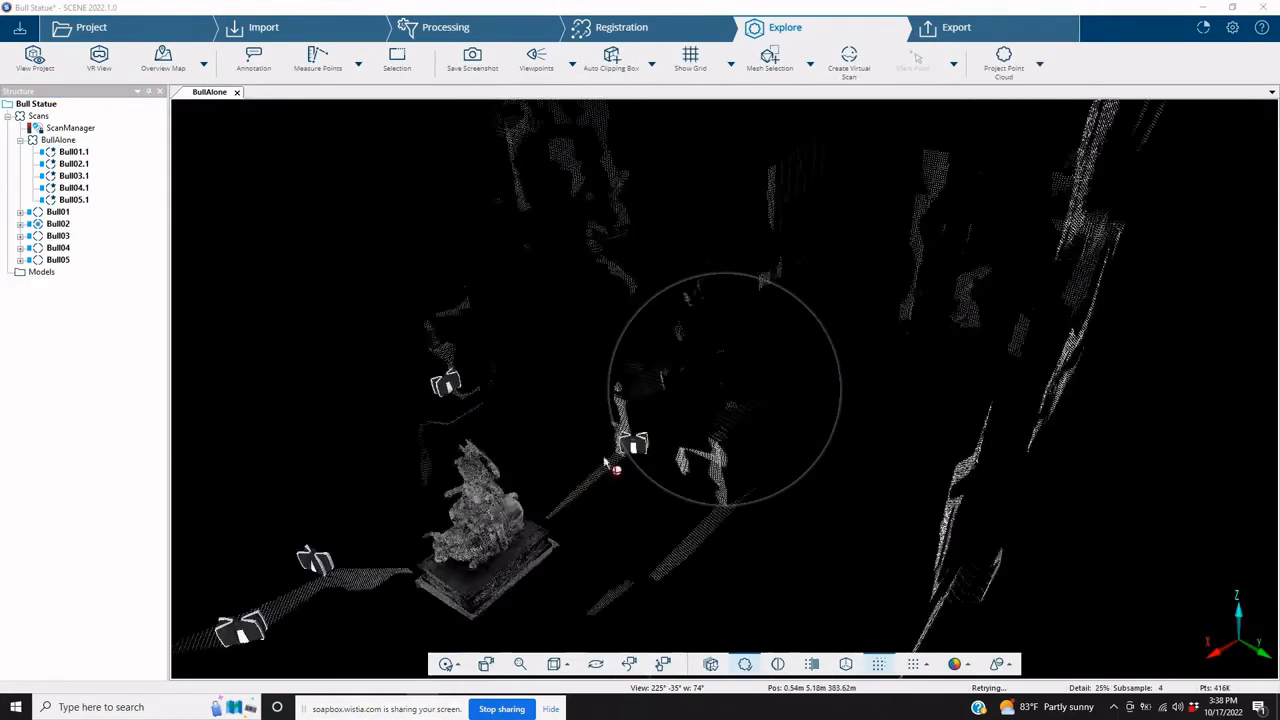
{"action": "left_click_drag", "start_coordinate": [605, 460], "coordinate": [905, 385]}
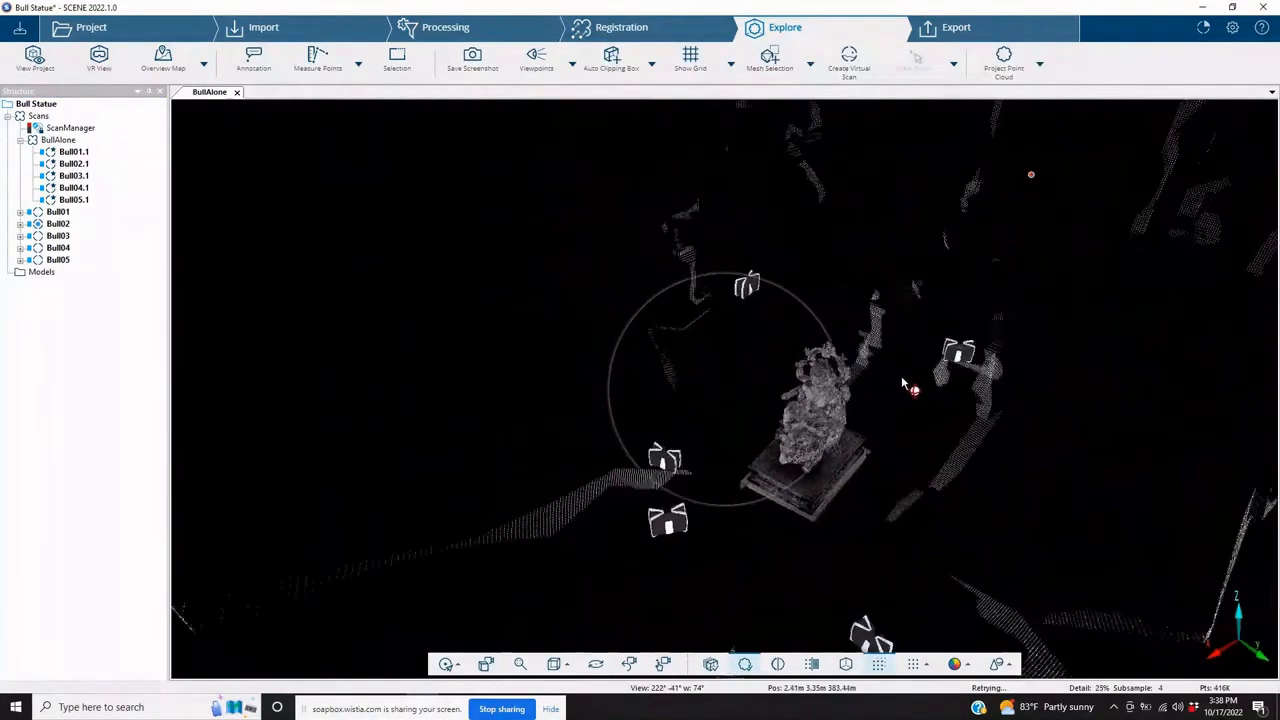
{"action": "left_click_drag", "start_coordinate": [900, 385], "coordinate": [880, 415]}
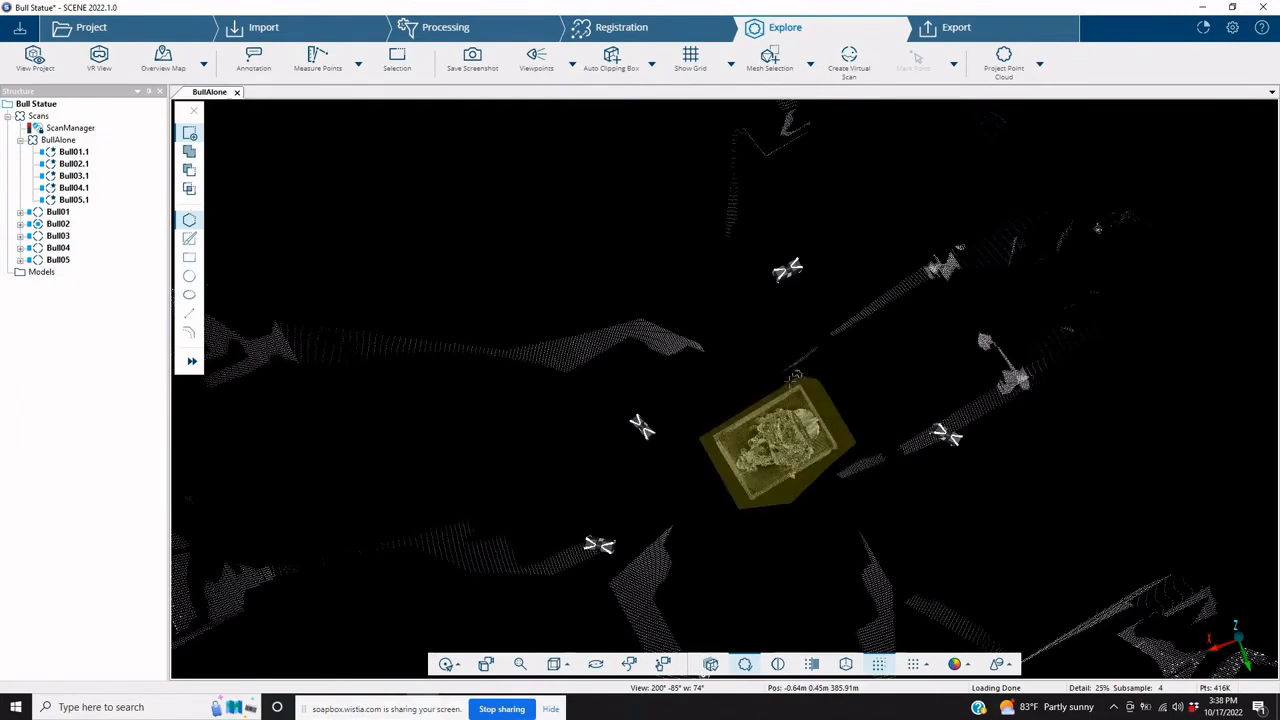
Delete all points outside the statue selection and inspect the isolated bull from several angles
{"action": "right_click", "coordinate": [798, 398]}
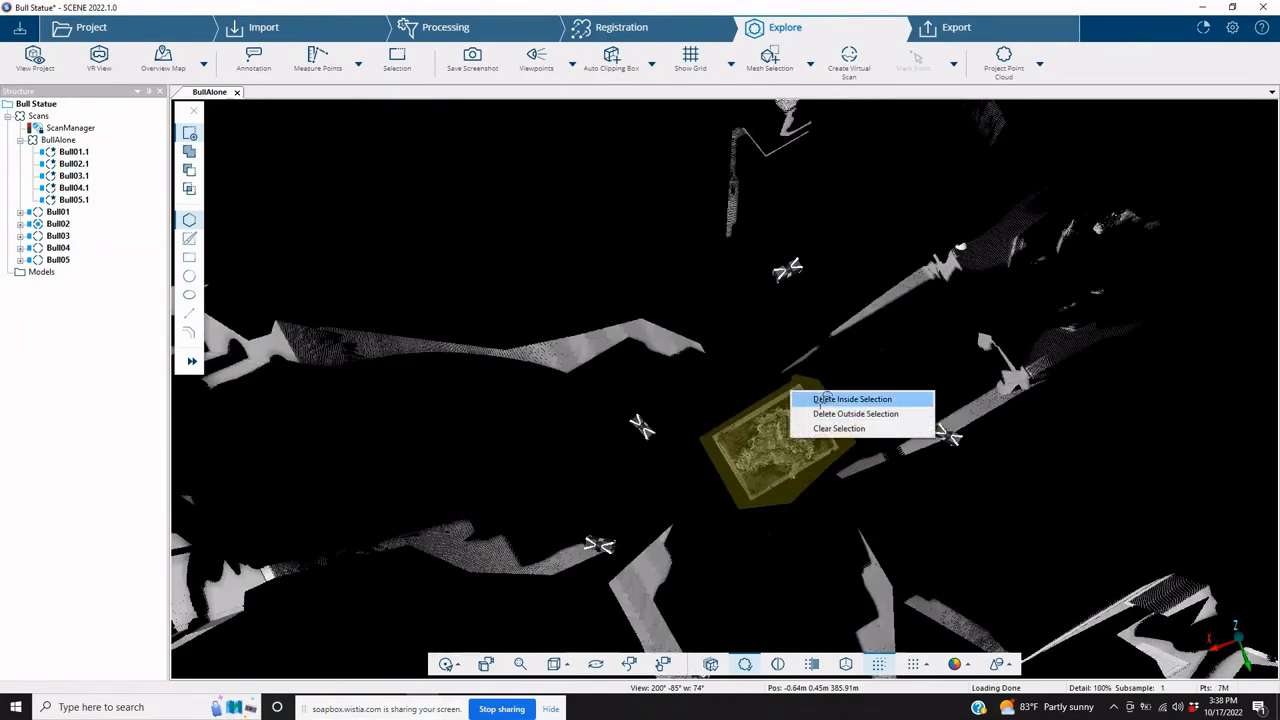
{"action": "left_click", "coordinate": [854, 414]}
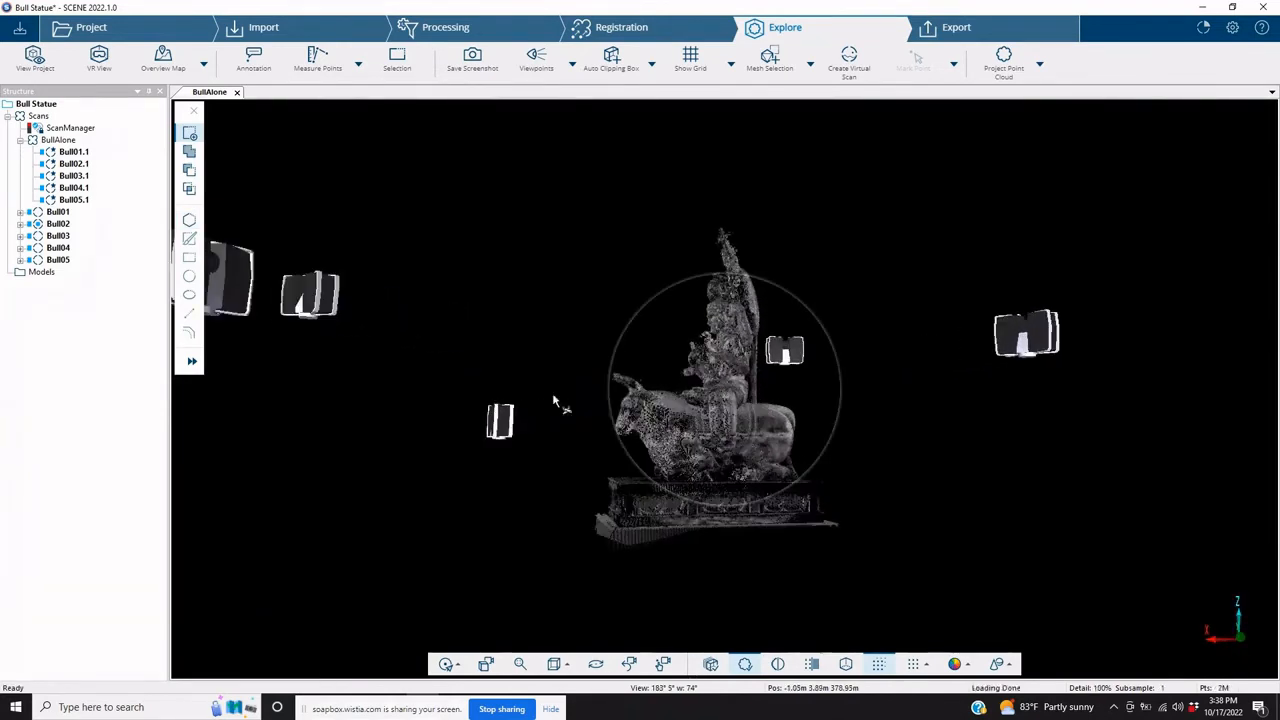
{"action": "left_click_drag", "start_coordinate": [555, 405], "coordinate": [920, 455]}
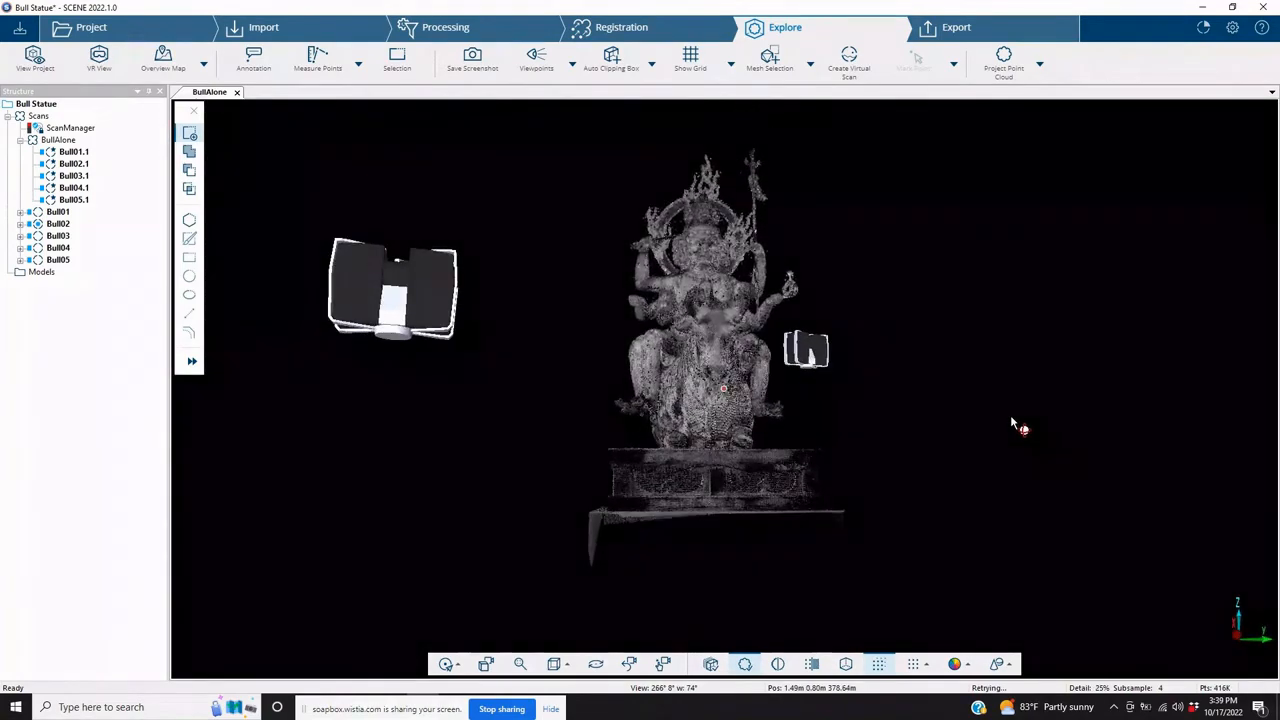
{"action": "left_click_drag", "start_coordinate": [1013, 423], "coordinate": [966, 526]}
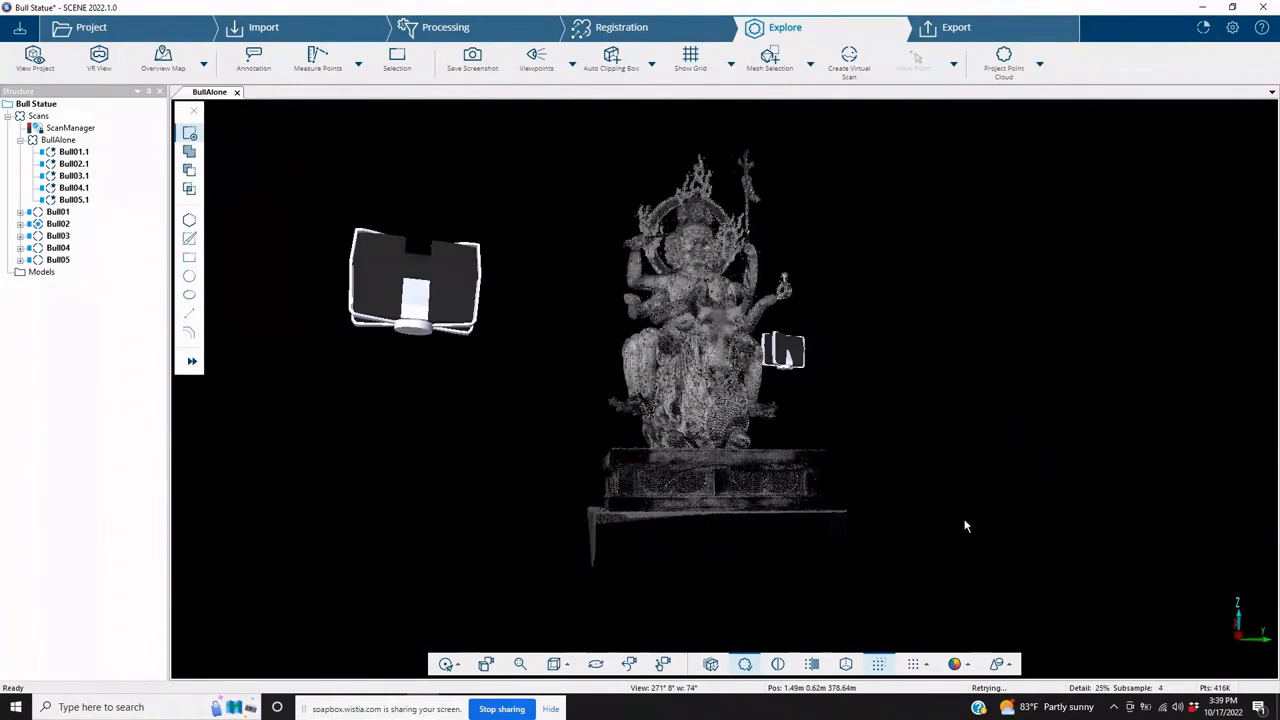